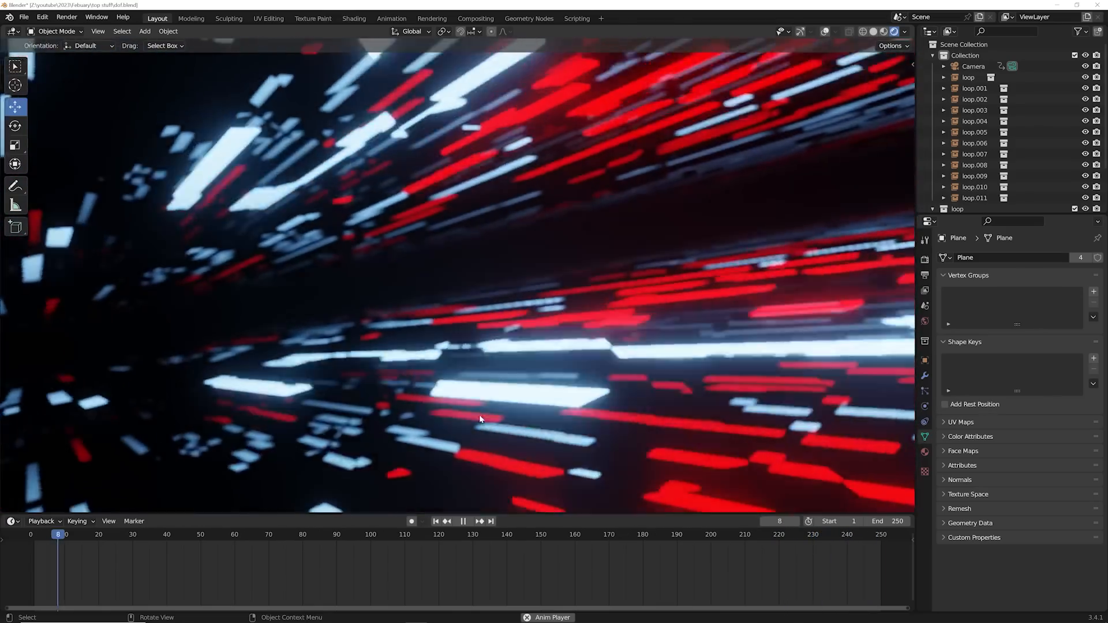
Step: Set Motion Blur Steps to 5 and render the tunnel frame as an image
{"action": "left_click", "coordinate": [464, 520]}
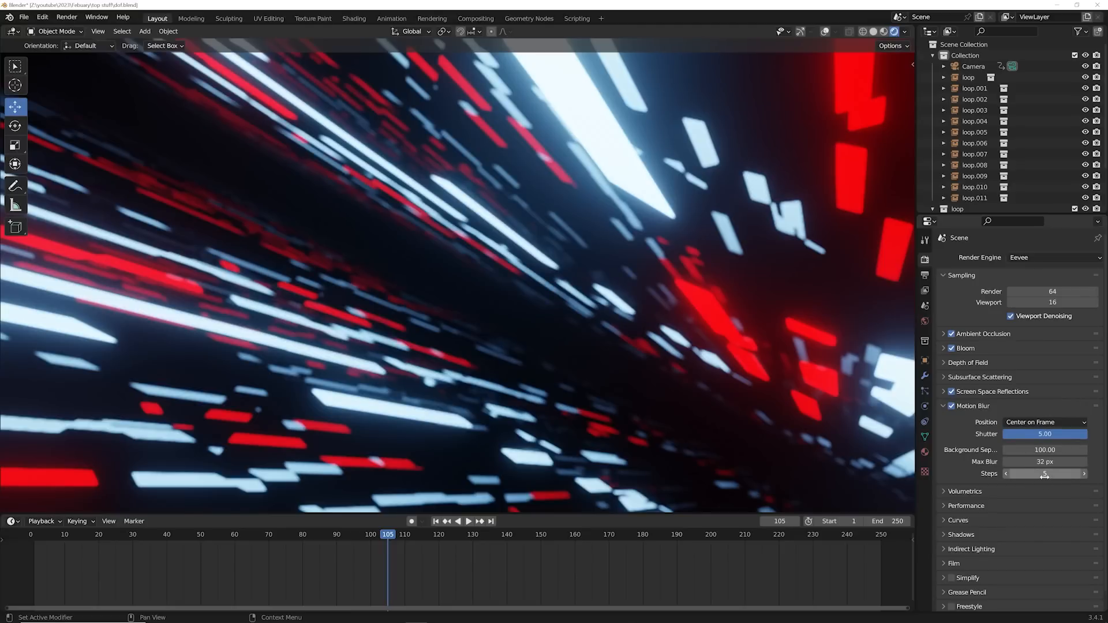
{"action": "left_click", "coordinate": [67, 16]}
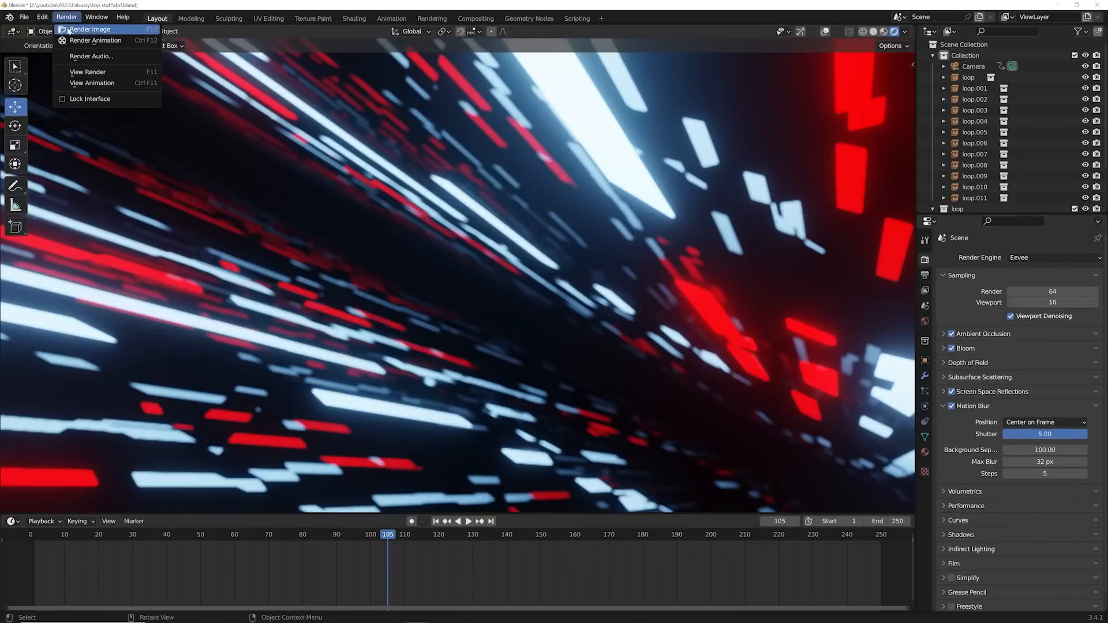
{"action": "left_click", "coordinate": [97, 30]}
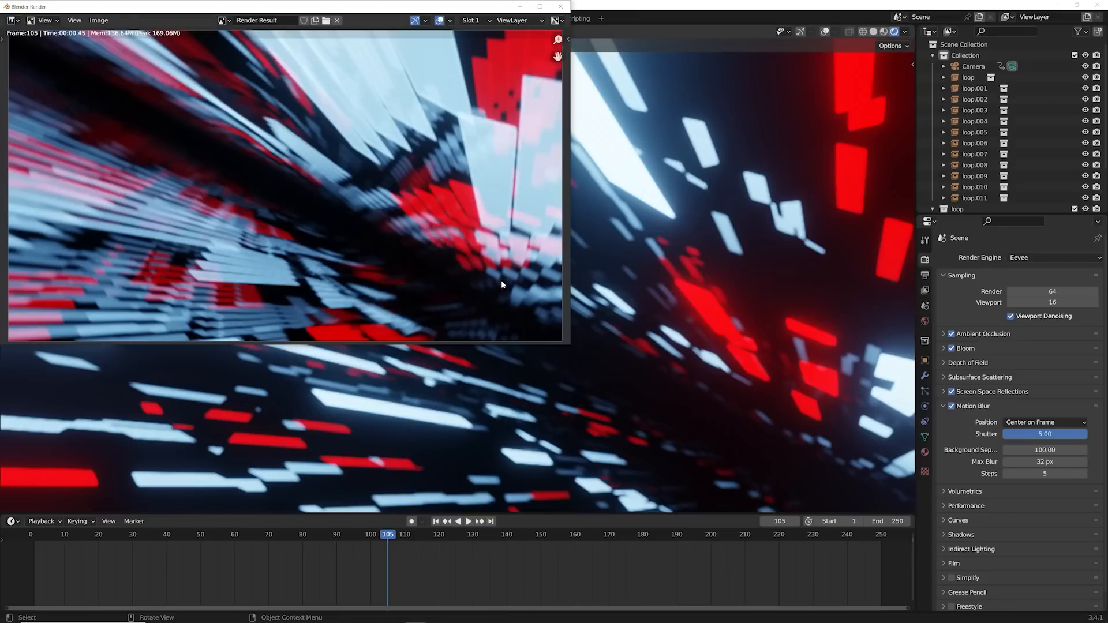
{"action": "mouse_move", "coordinate": [429, 268]}
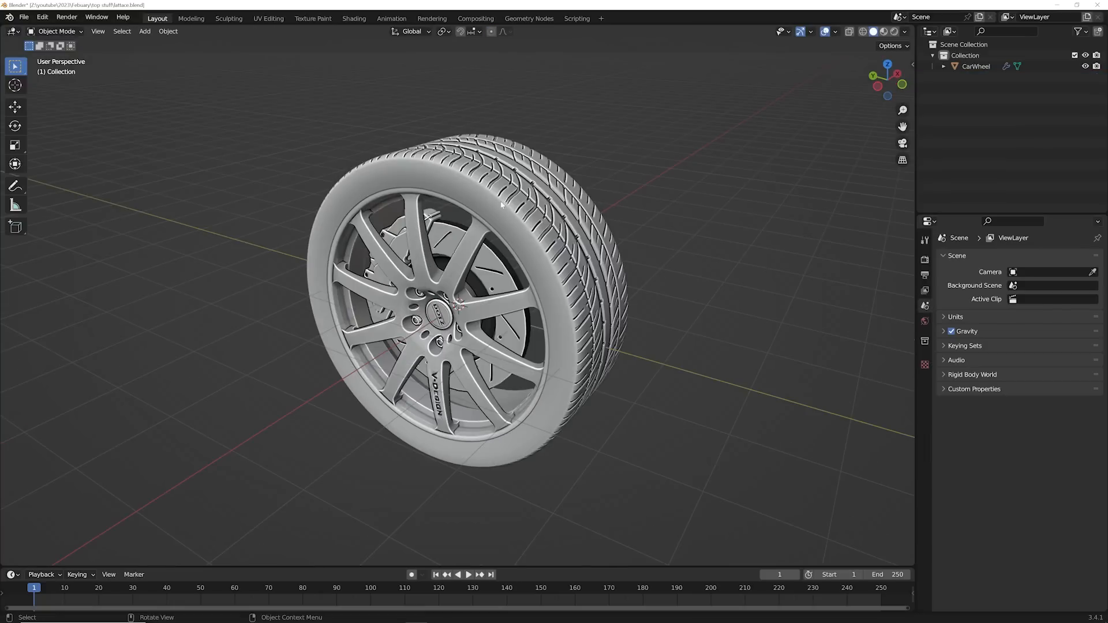
Step: Add a lattice around the car wheel and set its resolution to 4/4/4
{"action": "left_click", "coordinate": [145, 31]}
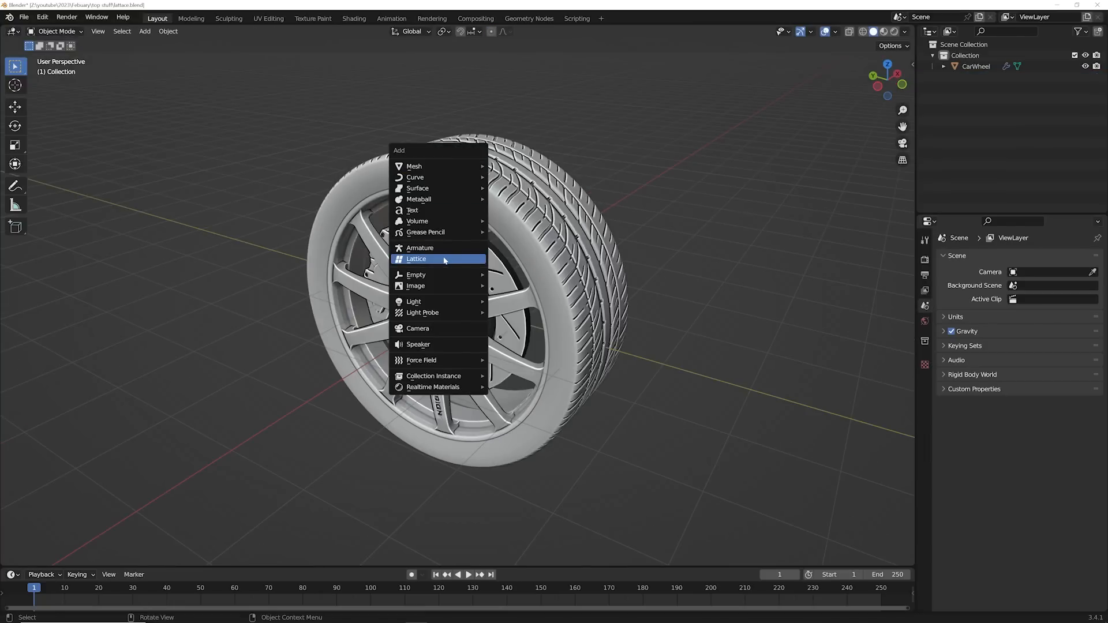
{"action": "left_click", "coordinate": [416, 258]}
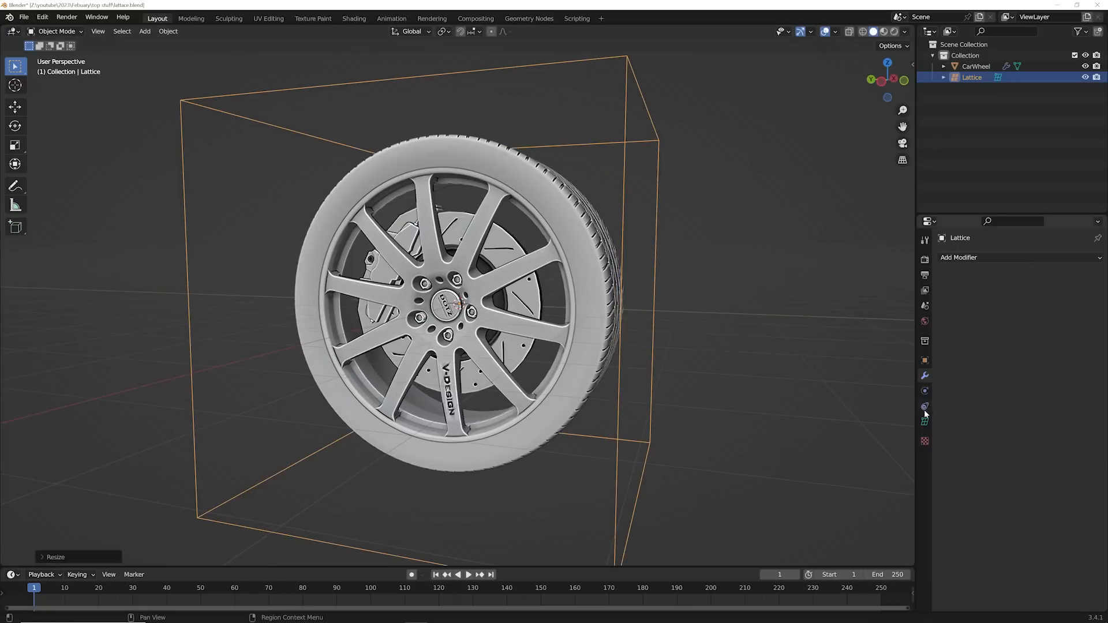
{"action": "left_click", "coordinate": [925, 423]}
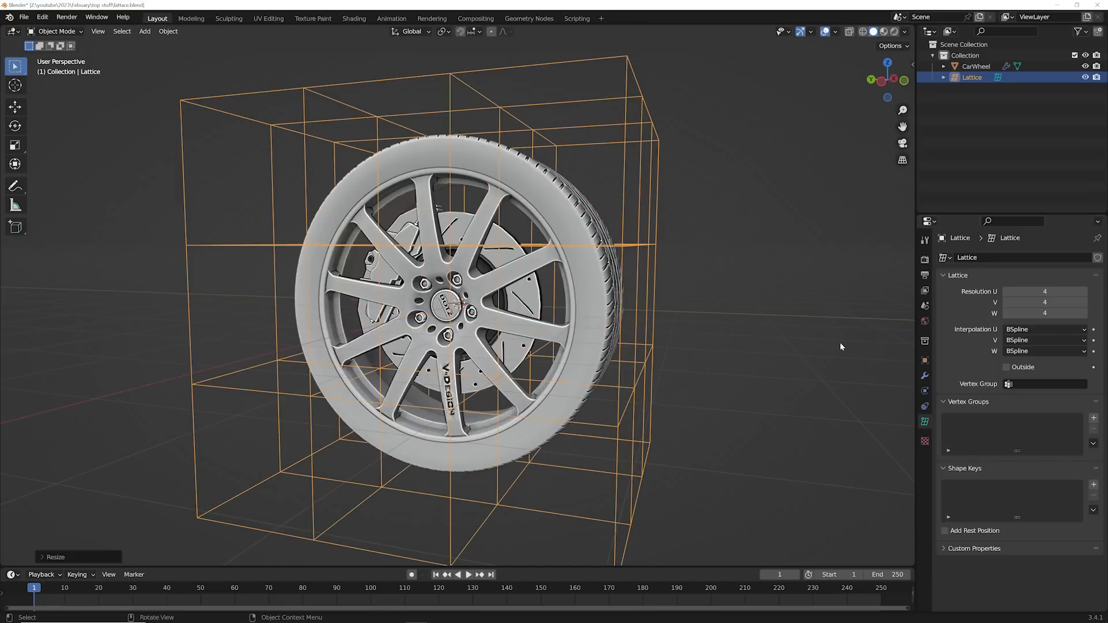
Step: Give CarWheel a Lattice modifier targeting the lattice and start moving its points
{"action": "left_click", "coordinate": [973, 65]}
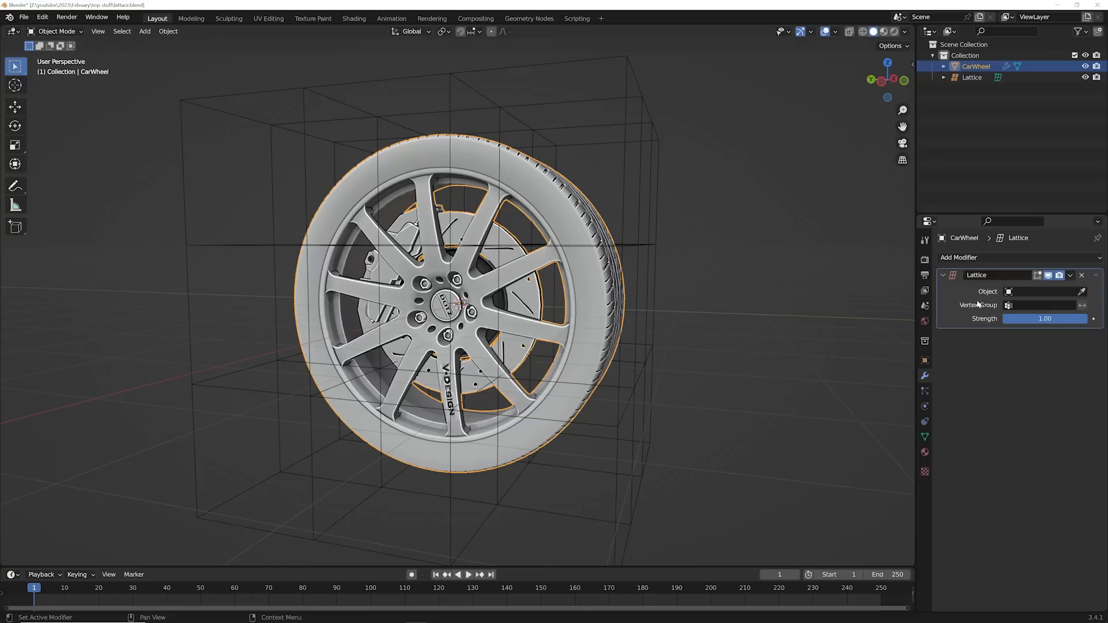
{"action": "left_click", "coordinate": [1048, 290]}
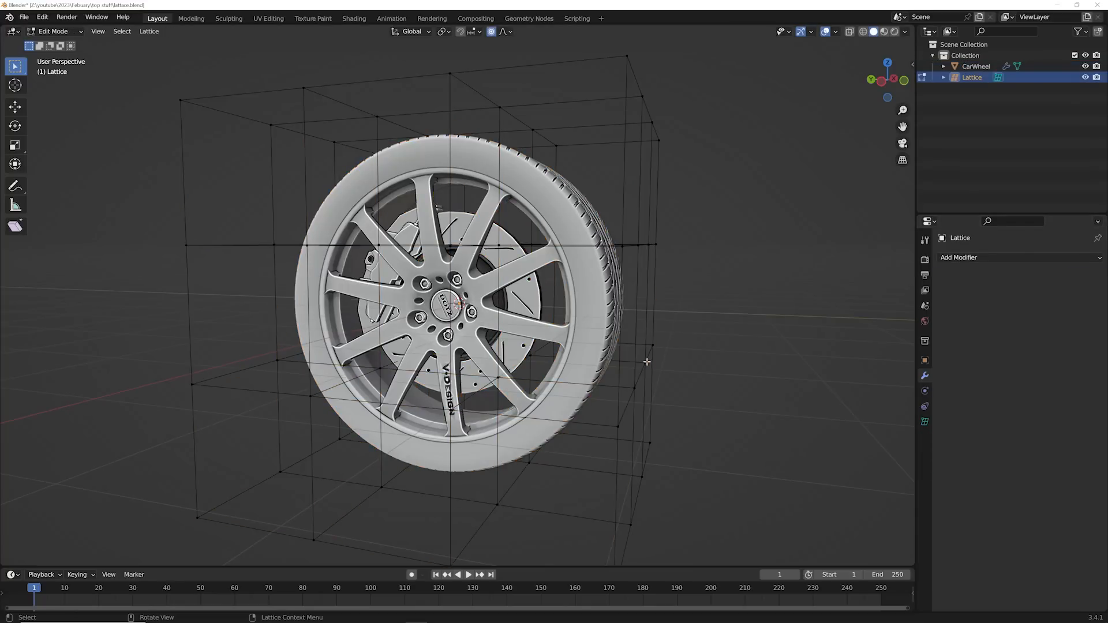
{"action": "key", "text": "G"}
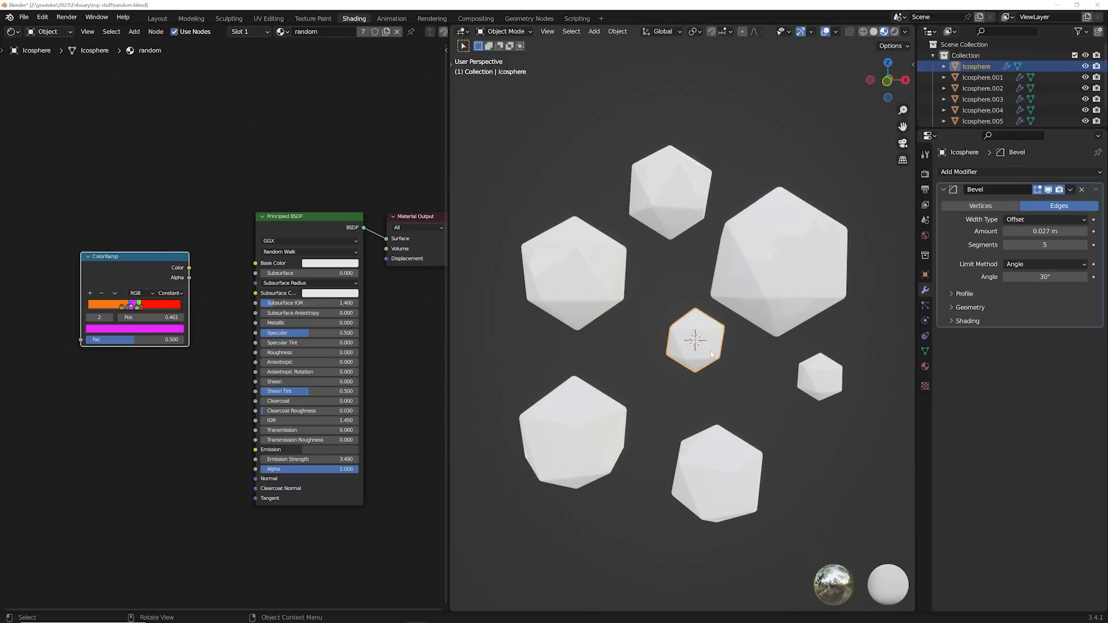
{"action": "mouse_move", "coordinate": [748, 316]}
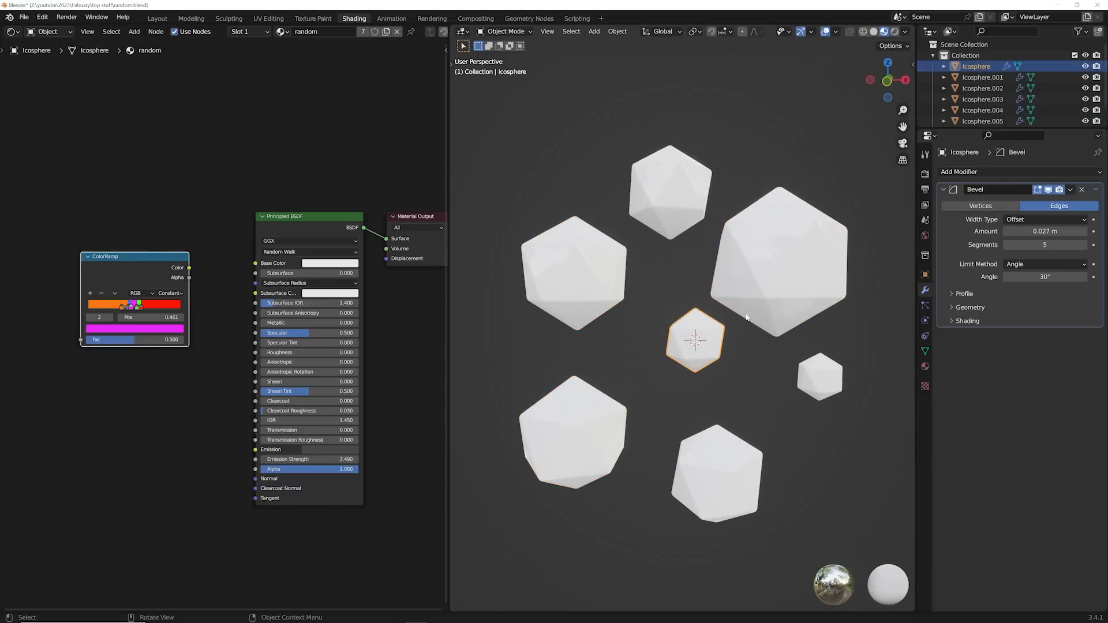
Step: Arrange the ColorRamp in the random-colour node chain, then start a fresh scene with a plane
{"action": "left_click_drag", "start_coordinate": [106, 256], "coordinate": [140, 203]}
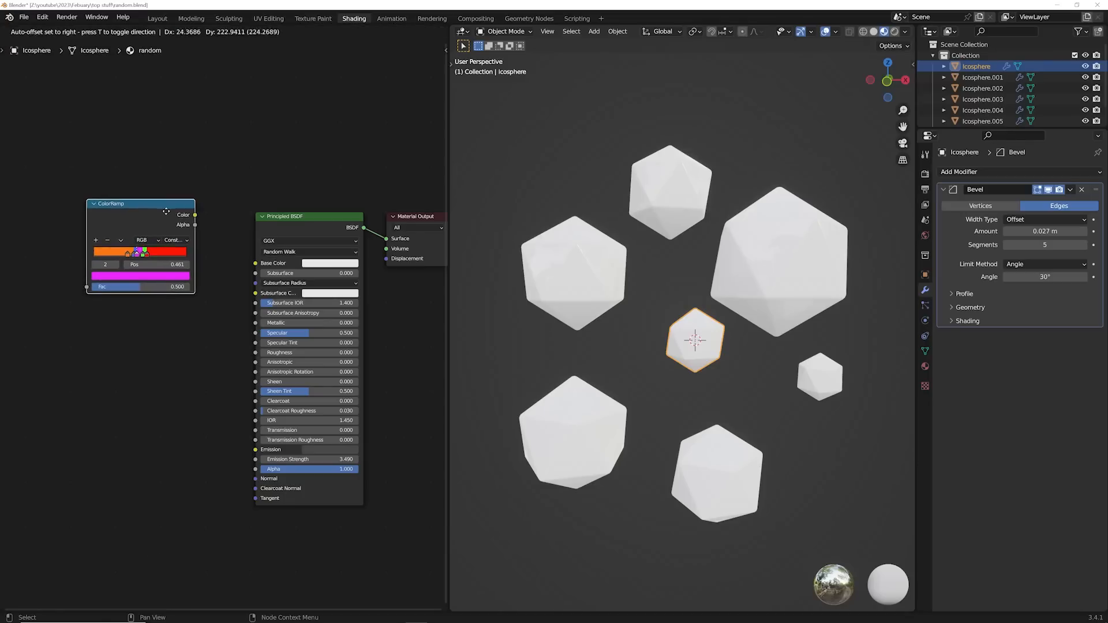
{"action": "left_click_drag", "start_coordinate": [194, 214], "coordinate": [254, 263]}
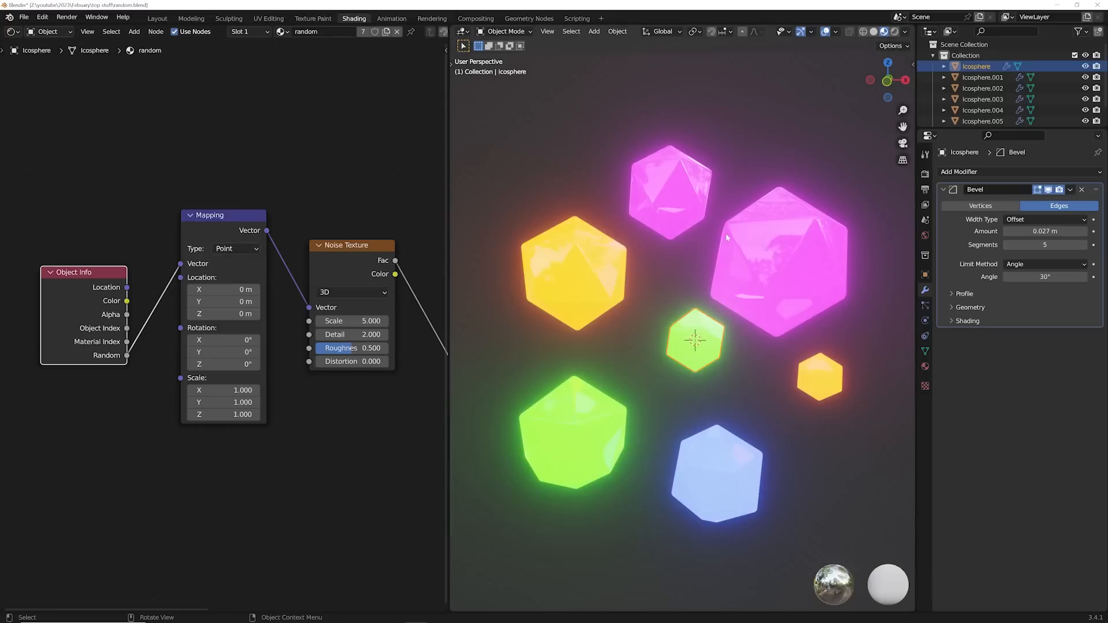
{"action": "left_click", "coordinate": [351, 292]}
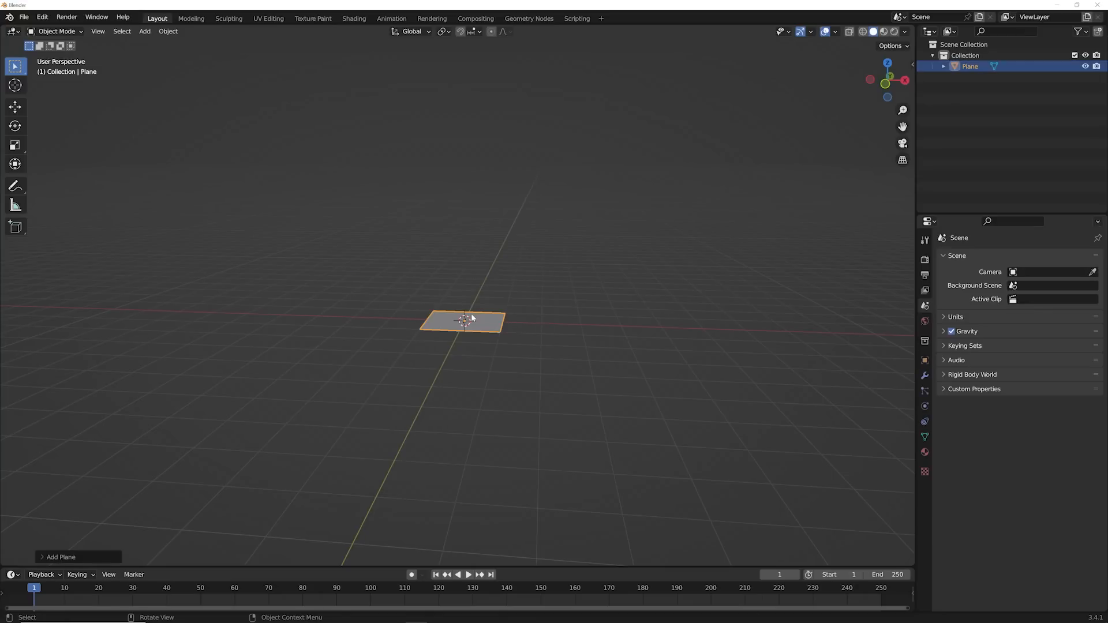
Step: Scale the plane up, subdivide it in Edit Mode and choose a proportional editing falloff
{"action": "key", "text": "Tab"}
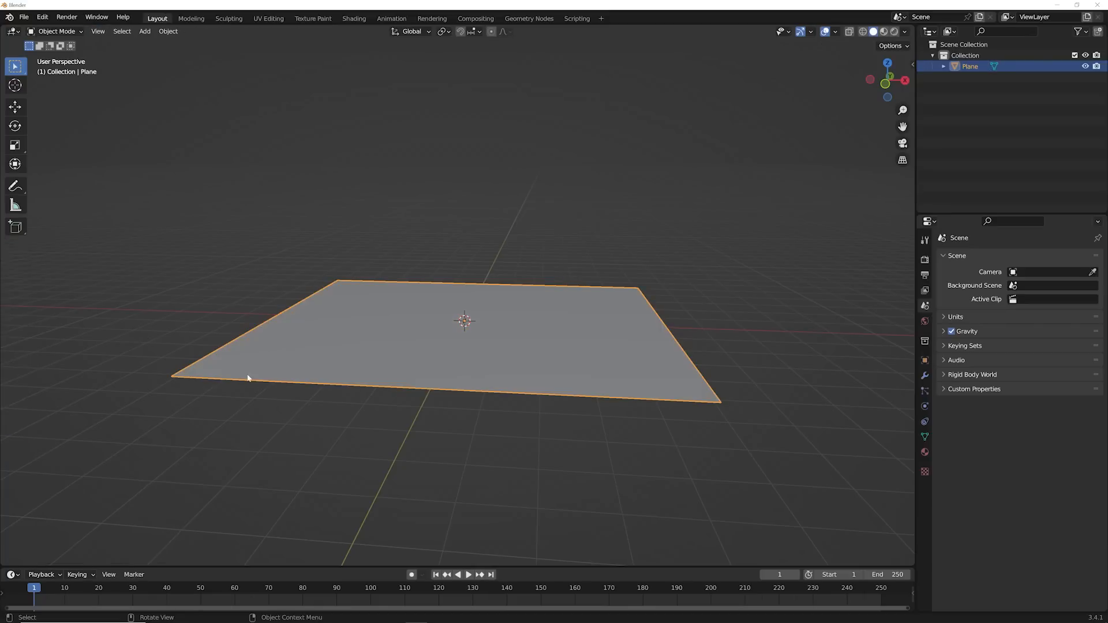
{"action": "key", "text": "Tab"}
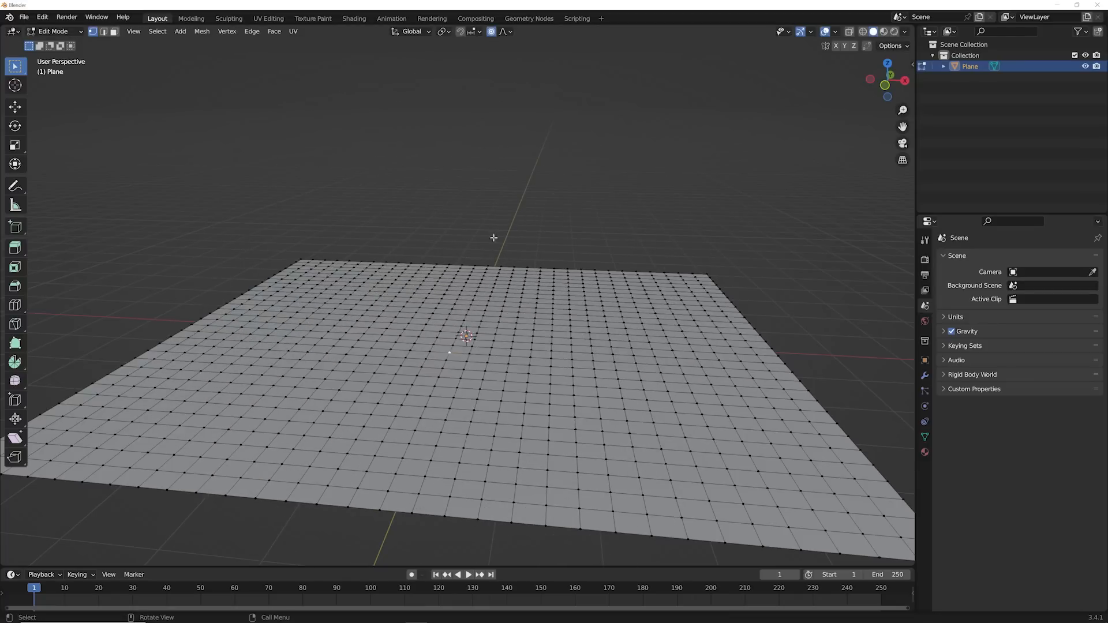
{"action": "left_click", "coordinate": [510, 32]}
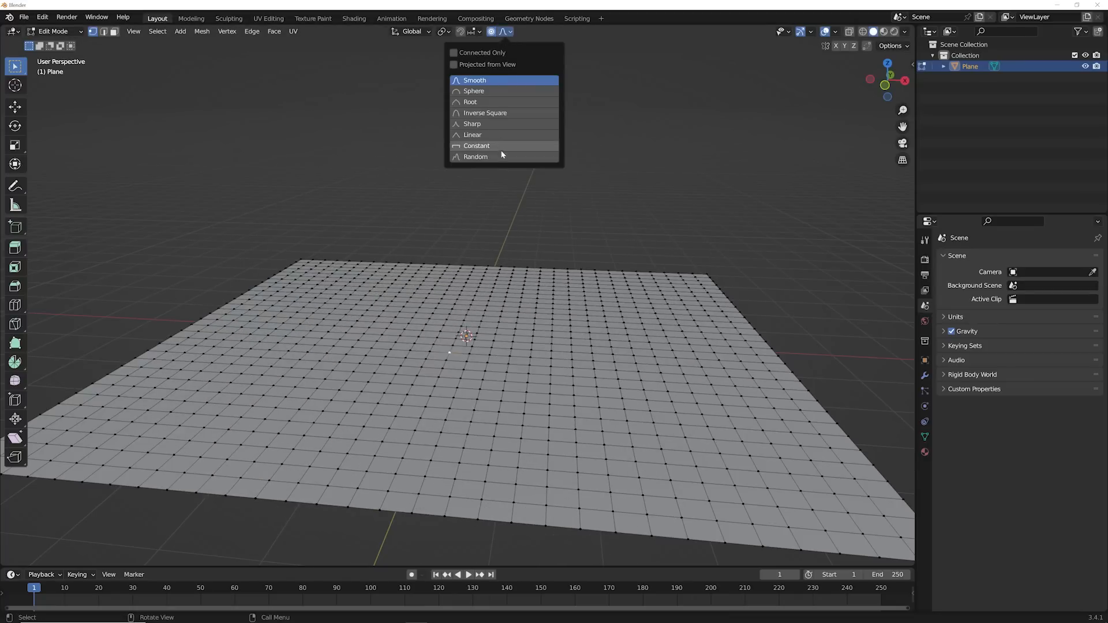
{"action": "mouse_move", "coordinate": [475, 157]}
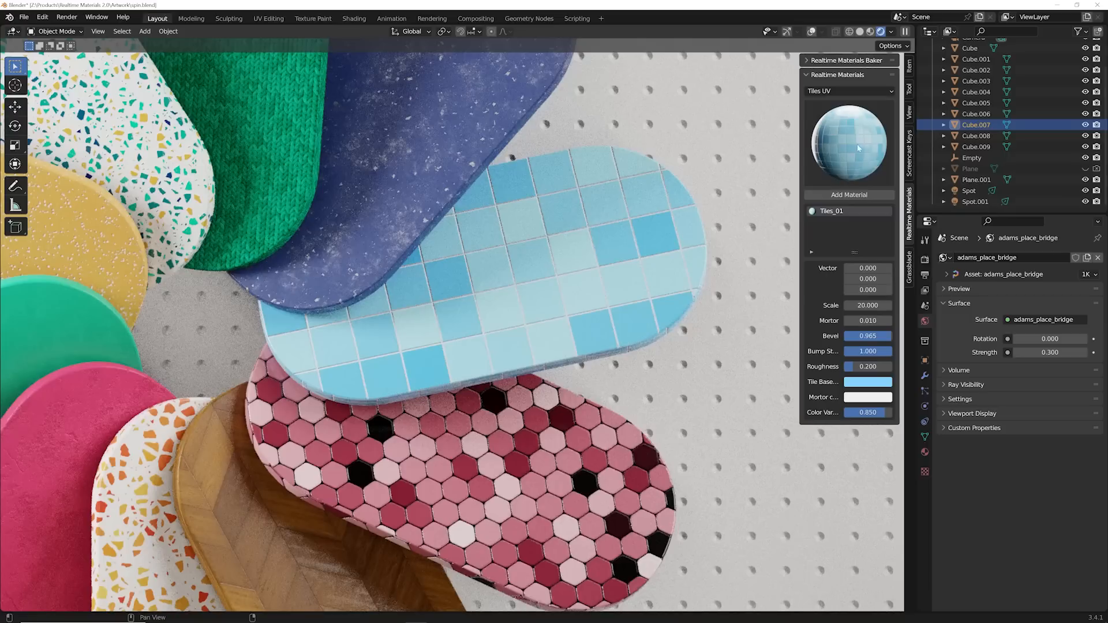
Step: Apply the Tiles_Broken material and raise its broken-tile amount
{"action": "left_click", "coordinate": [856, 144]}
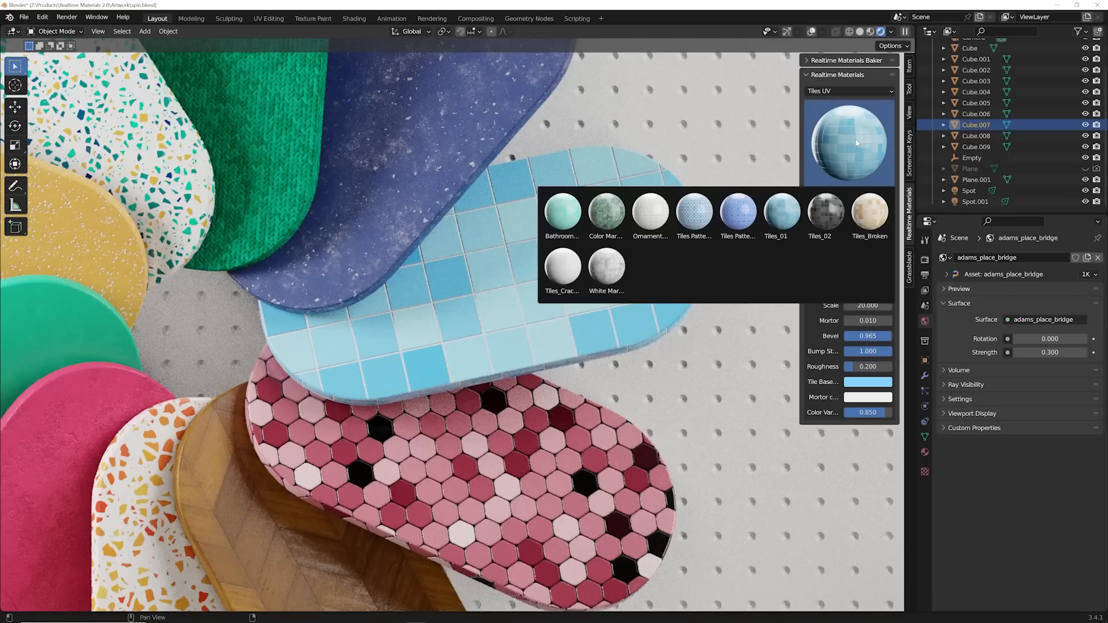
{"action": "left_click", "coordinate": [775, 209]}
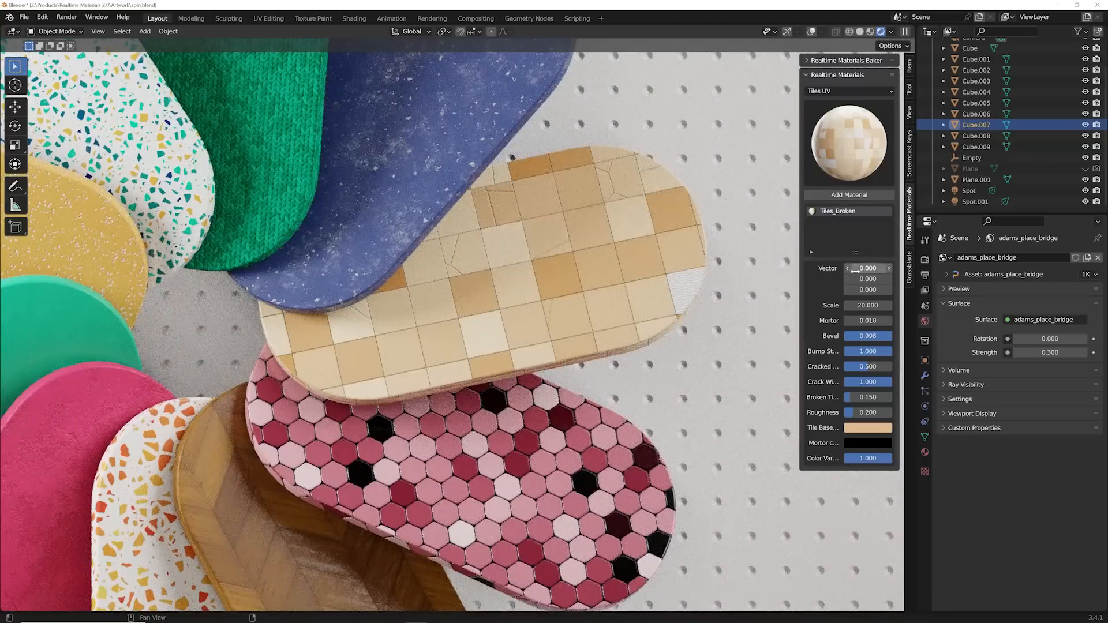
{"action": "left_click_drag", "start_coordinate": [849, 396], "coordinate": [871, 396]}
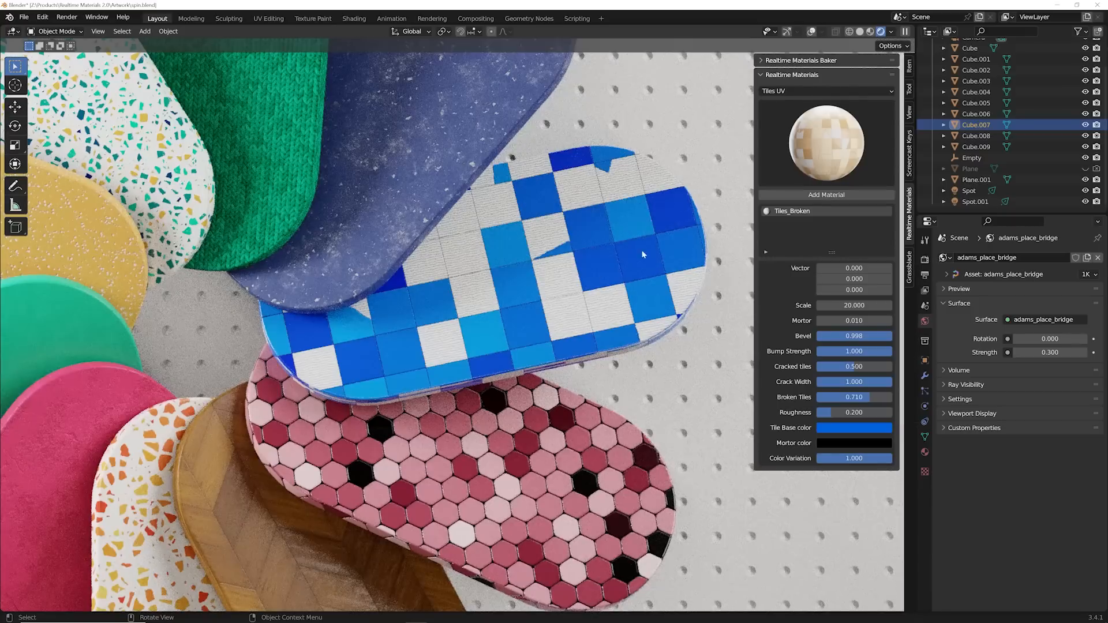
Step: Apply Knitter Picnic Cloth UV from the Cloth category with Color1 set to orange
{"action": "left_click", "coordinate": [826, 90]}
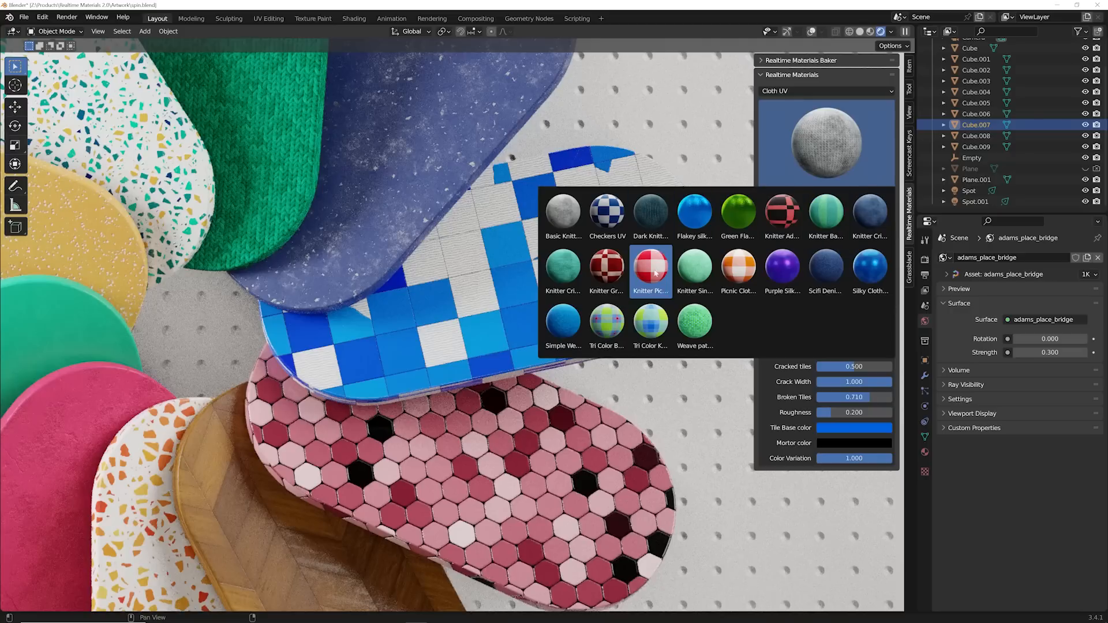
{"action": "left_click", "coordinate": [651, 270]}
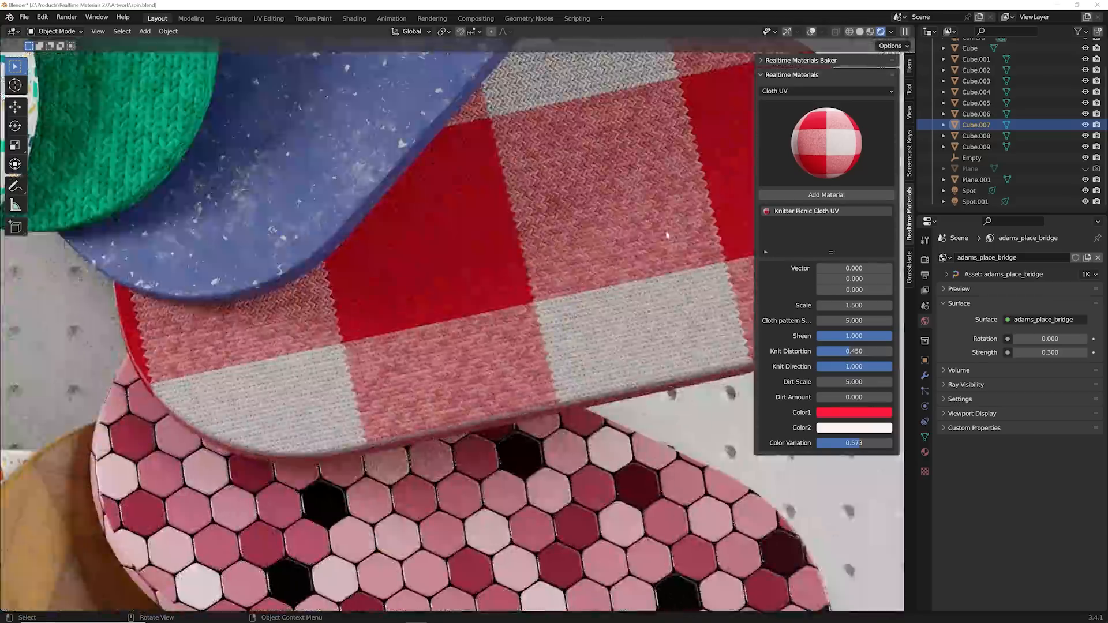
{"action": "left_click", "coordinate": [854, 412]}
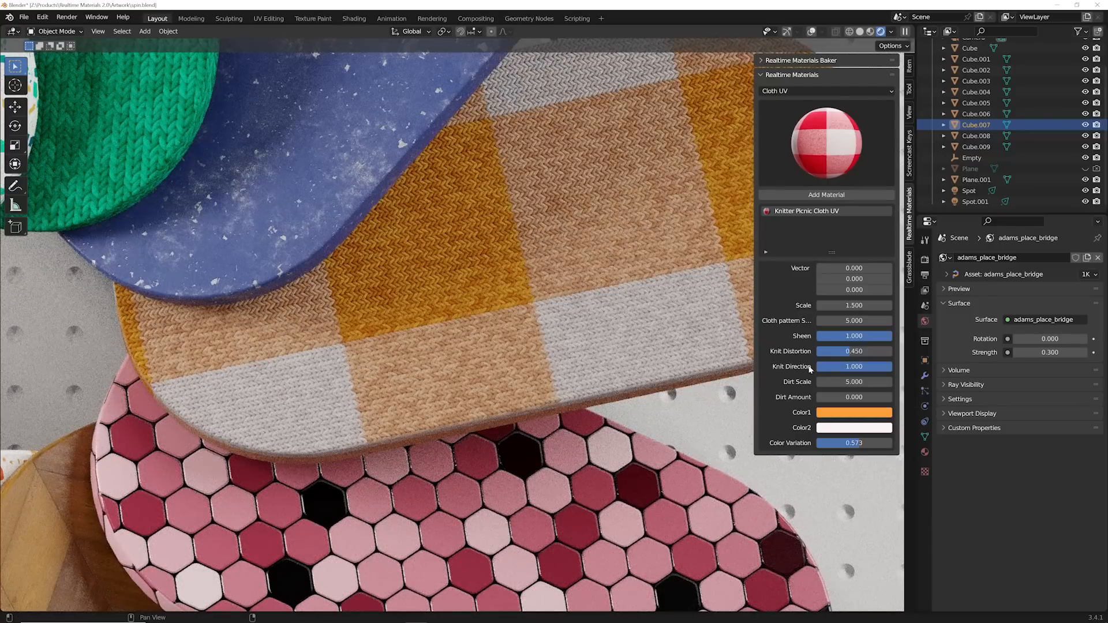
{"action": "left_click", "coordinate": [854, 368]}
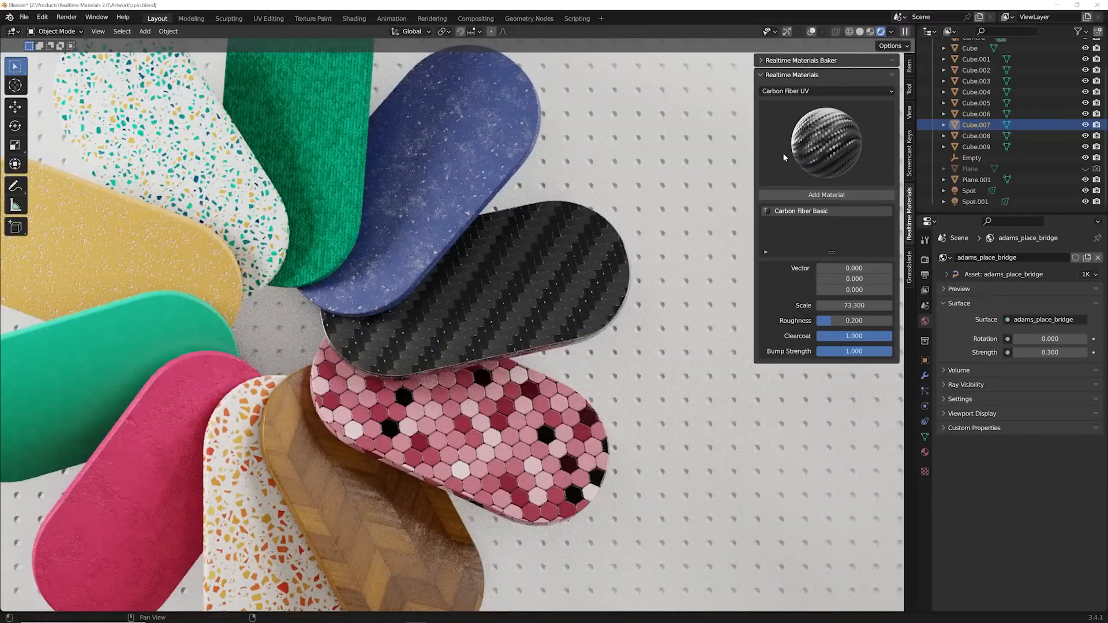
Step: Apply the Paint Spread material from the paint category to the orange board
{"action": "left_click", "coordinate": [825, 91]}
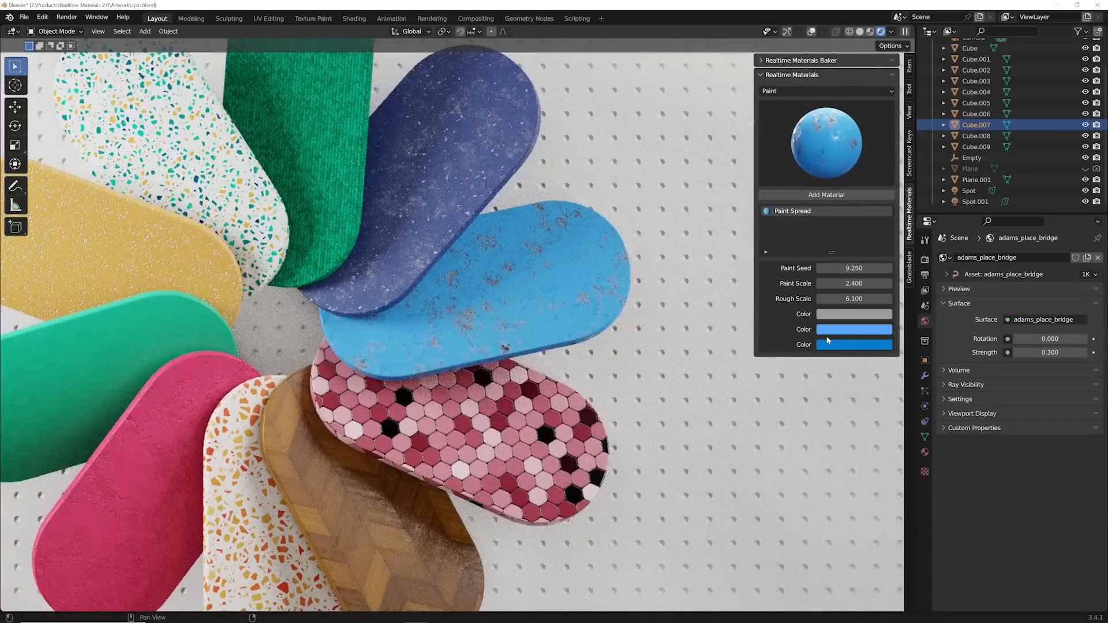
{"action": "left_click", "coordinate": [854, 344]}
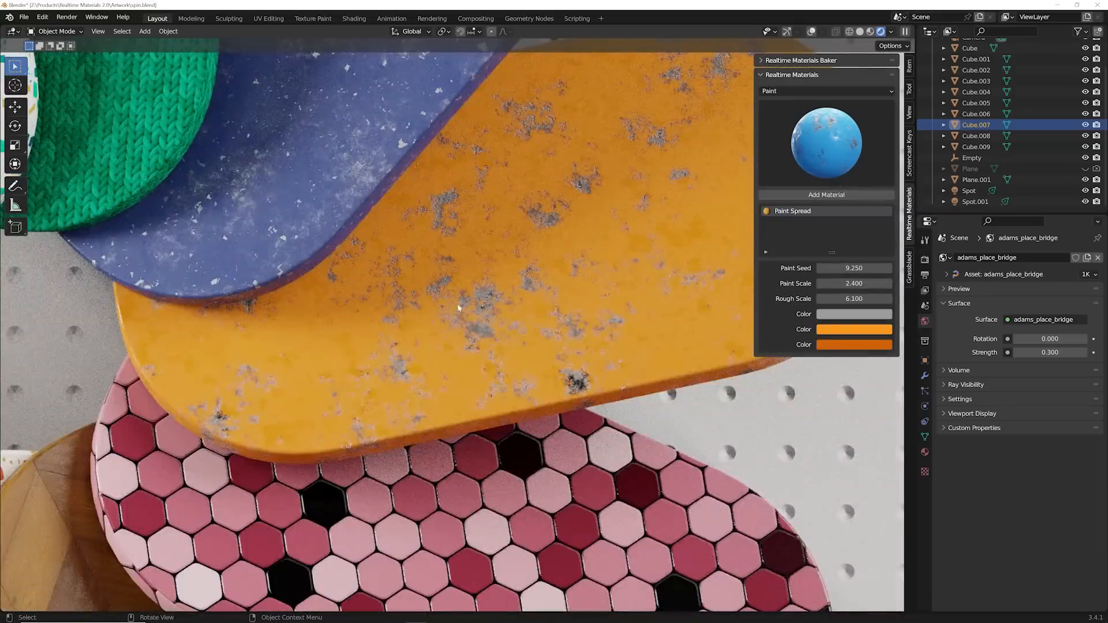
{"action": "left_click_drag", "start_coordinate": [869, 284], "coordinate": [838, 284]}
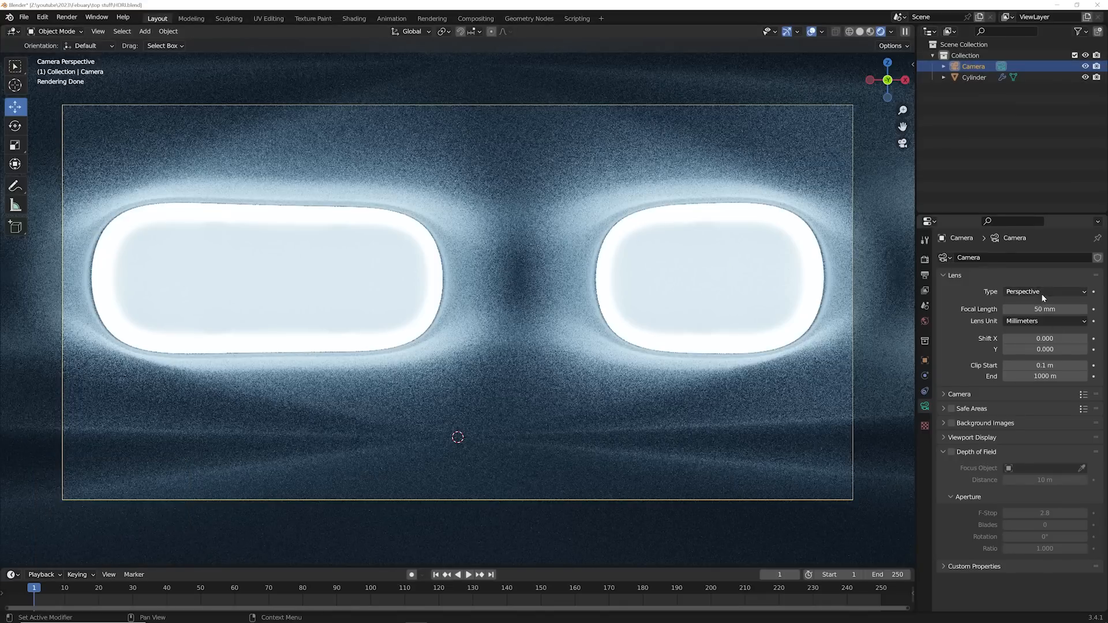
Step: Make the camera Panoramic Equirectangular with 1920x960 Radiance HDR output
{"action": "left_click", "coordinate": [1046, 290]}
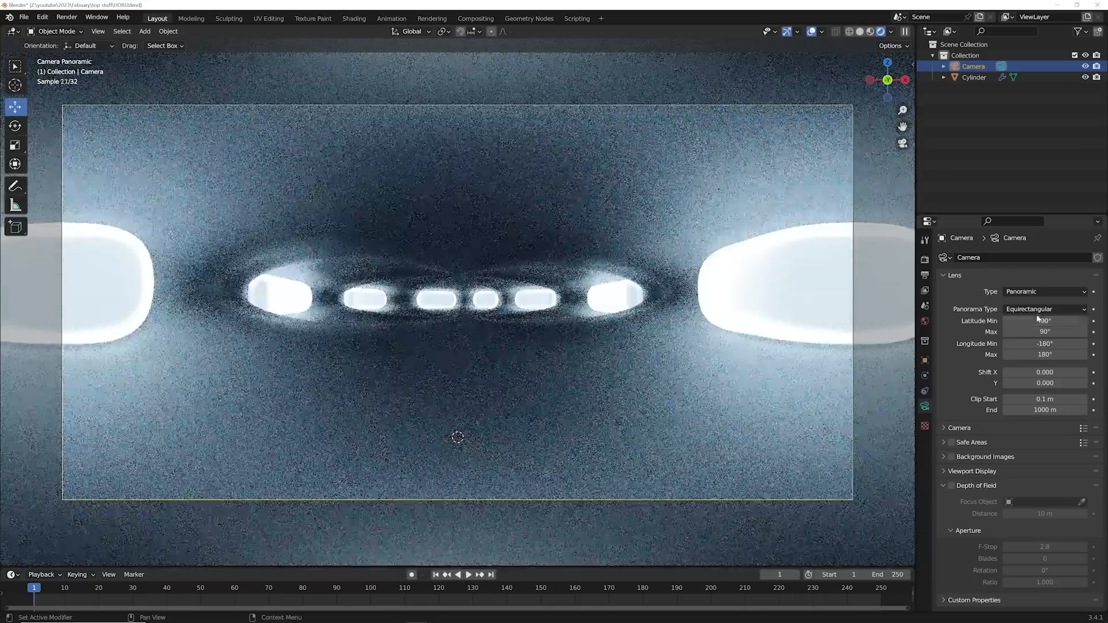
{"action": "left_click", "coordinate": [1043, 309]}
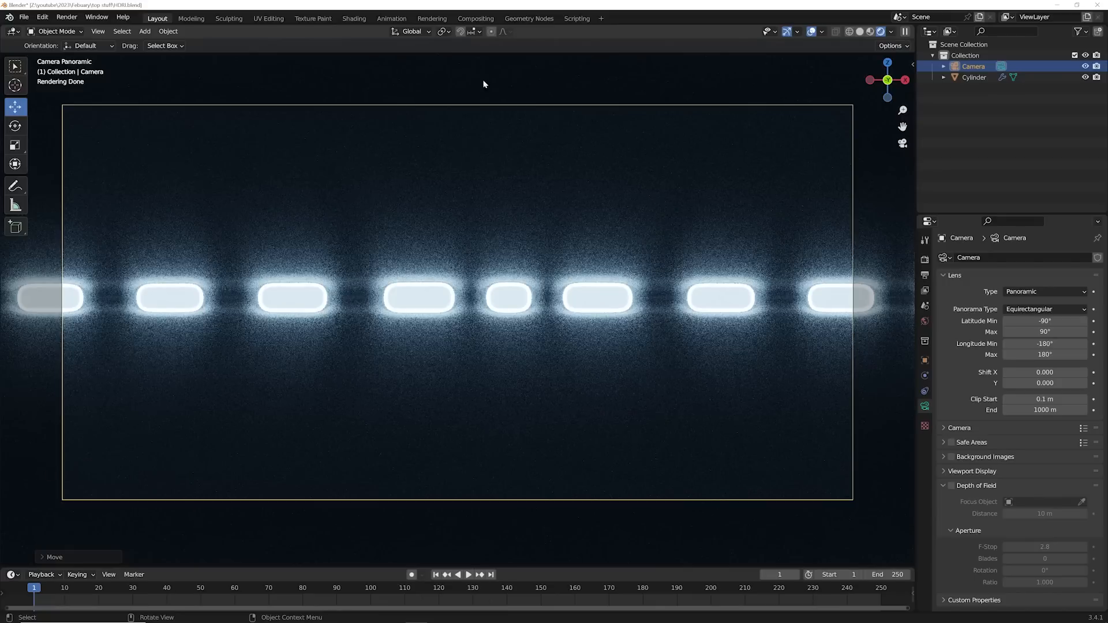
{"action": "left_click", "coordinate": [924, 275]}
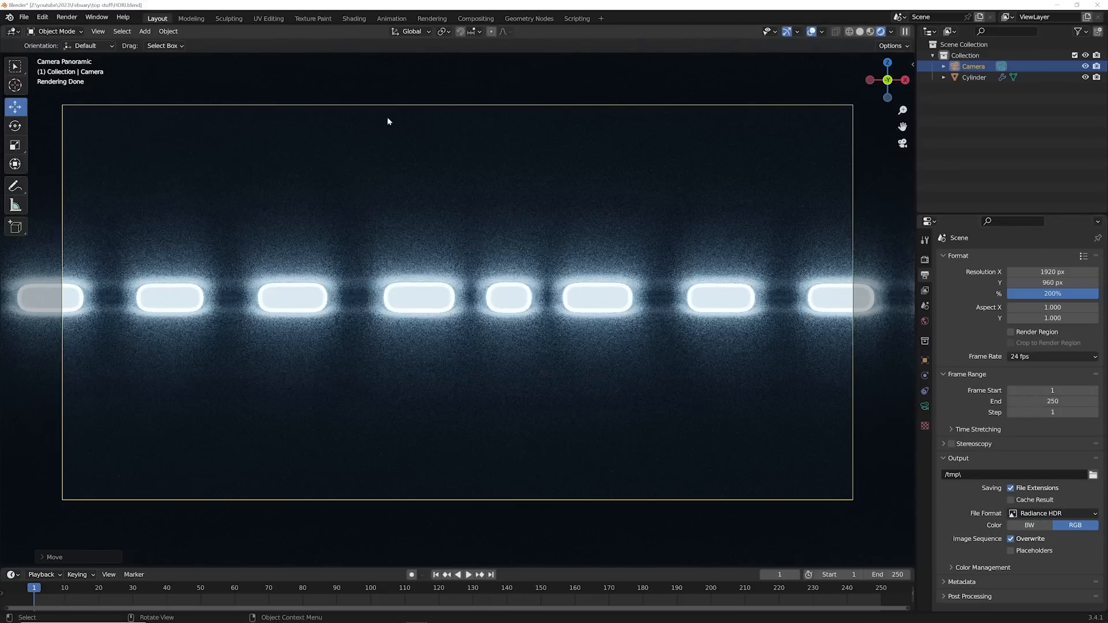
{"action": "mouse_move", "coordinate": [450, 409]}
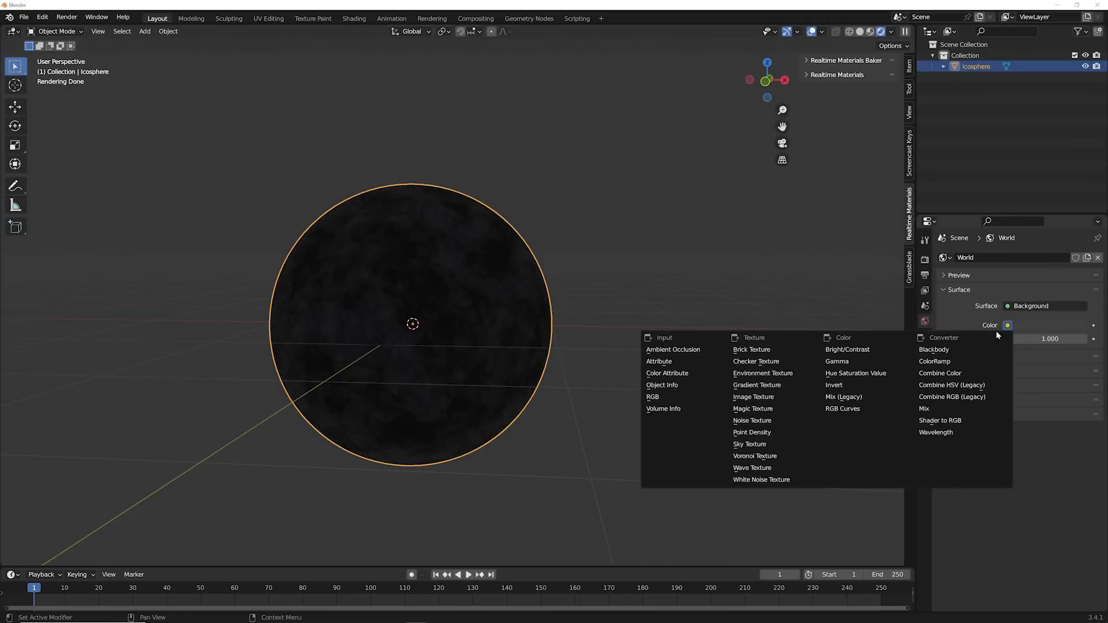
Step: Load HHDDRR.hdr as the world's Environment Texture and inspect the lit icosphere
{"action": "left_click", "coordinate": [762, 374]}
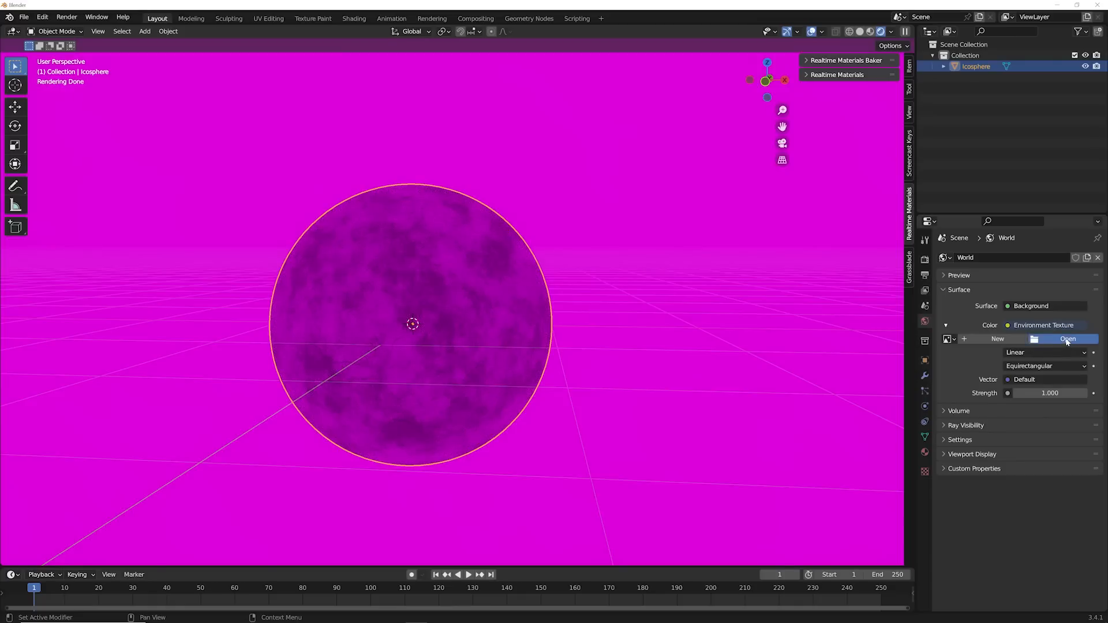
{"action": "left_click", "coordinate": [1068, 339]}
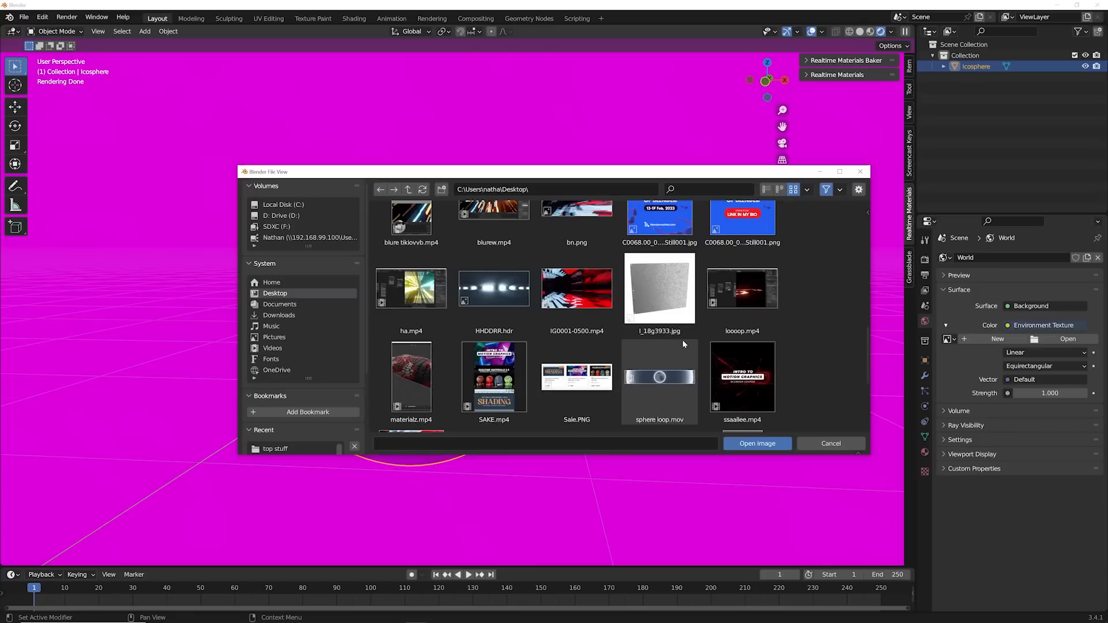
{"action": "double_click", "coordinate": [494, 289]}
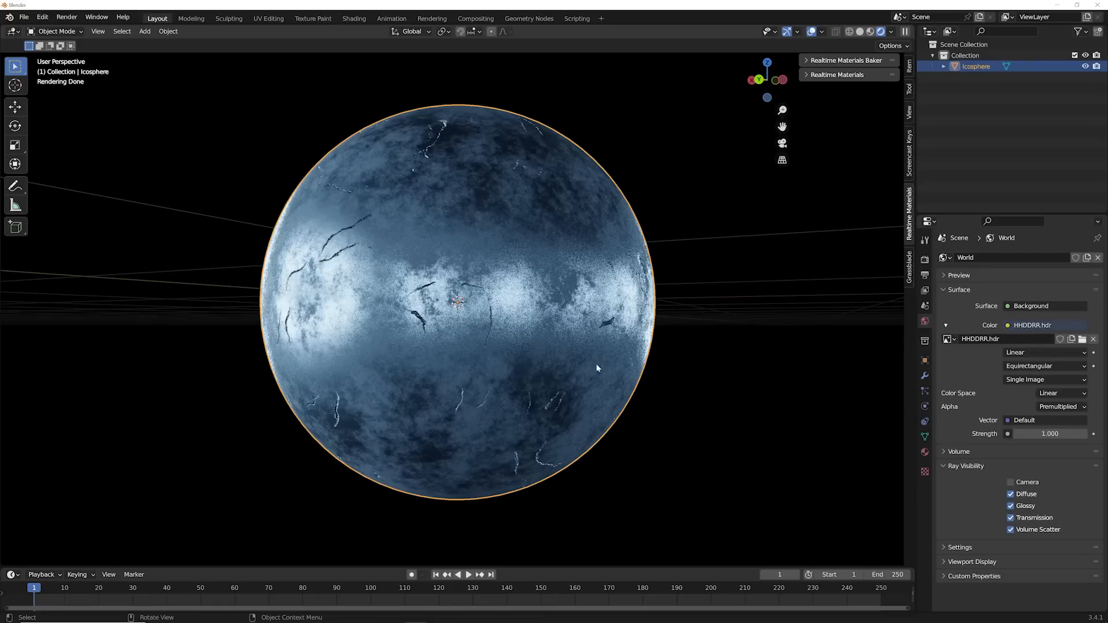
{"action": "left_click_drag", "start_coordinate": [595, 368], "coordinate": [575, 271]}
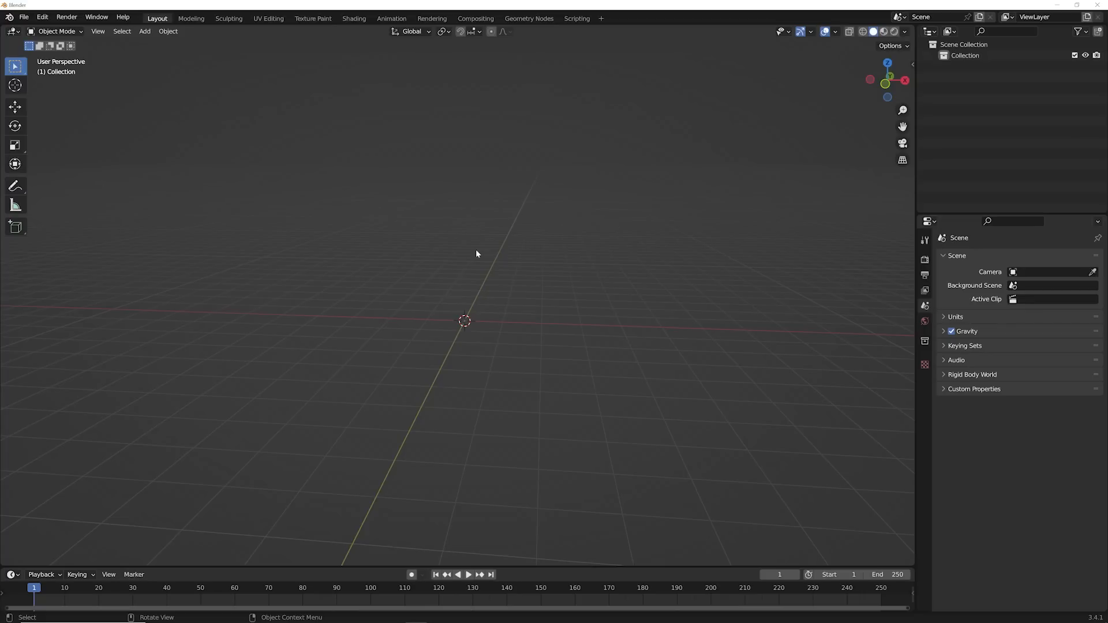
{"action": "left_click", "coordinate": [145, 31]}
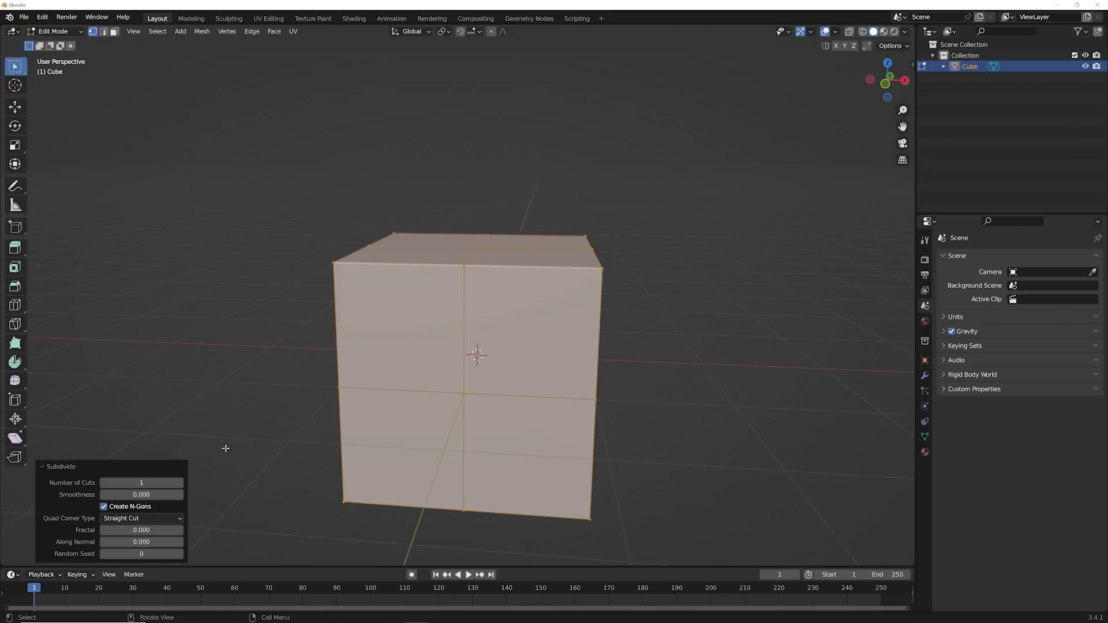
{"action": "key", "text": "Tab"}
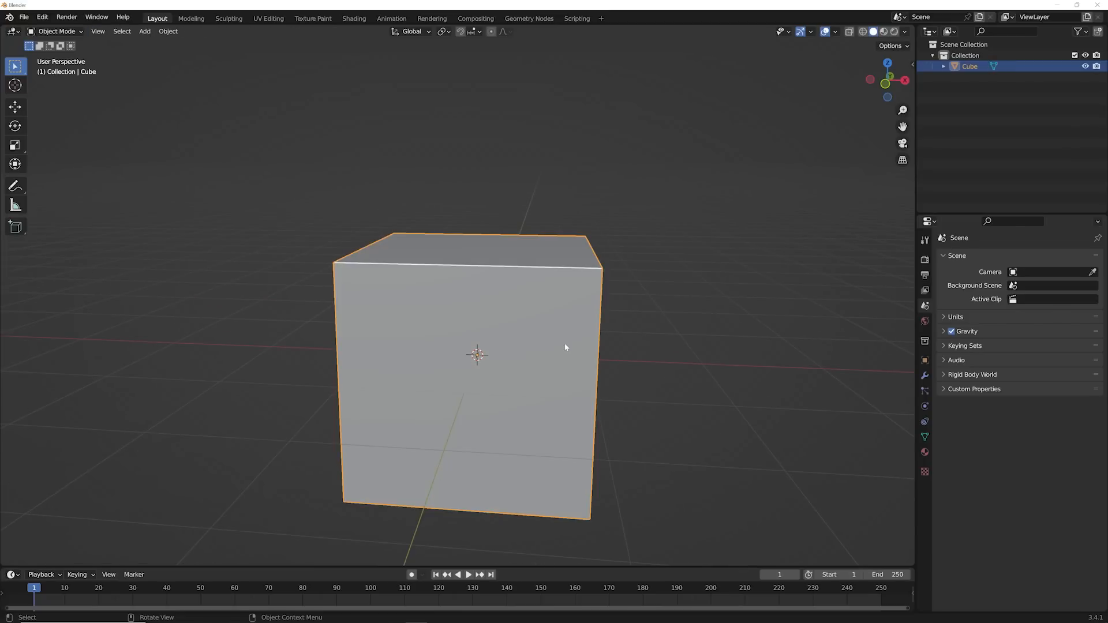
{"action": "key", "text": "Tab"}
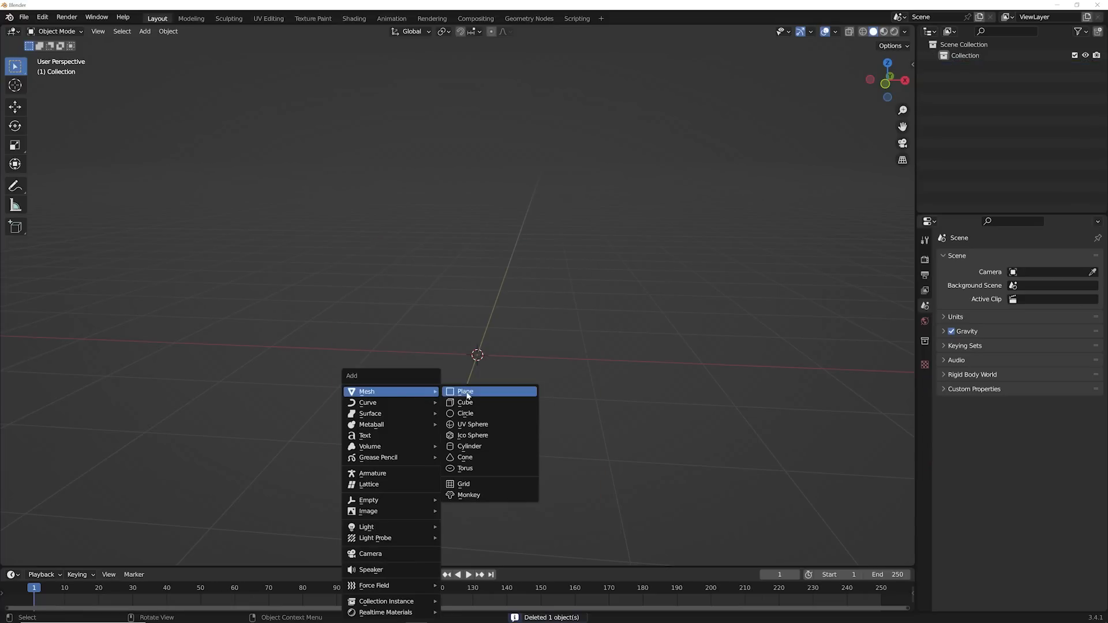
Step: Add a plane with a Geometry Nodes tree containing a Cube mesh node
{"action": "left_click", "coordinate": [464, 391]}
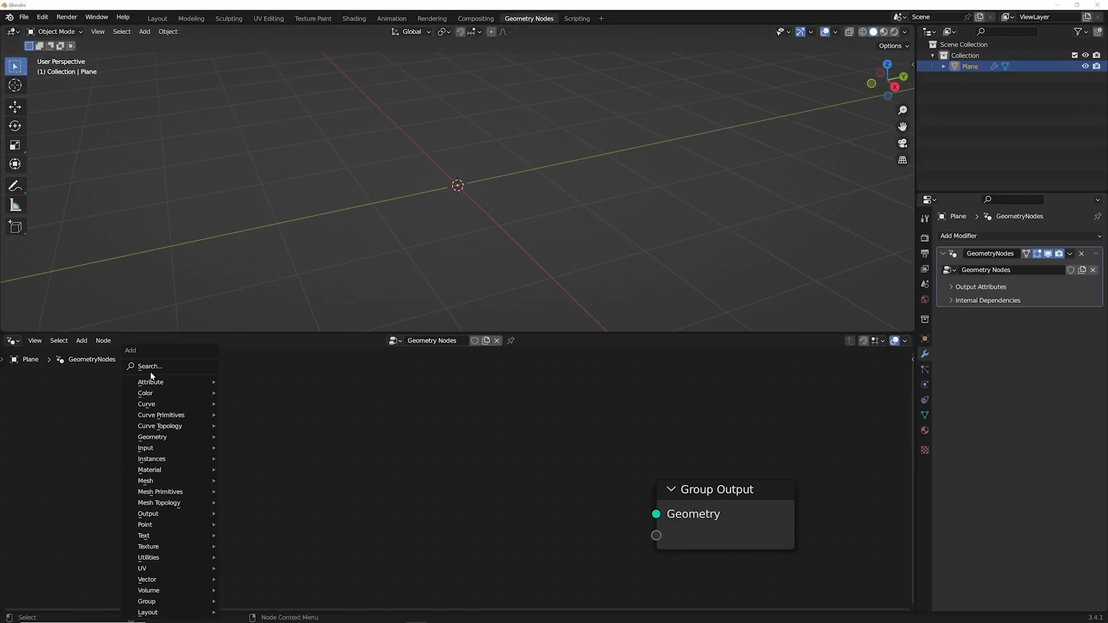
{"action": "type", "text": "CUBE"}
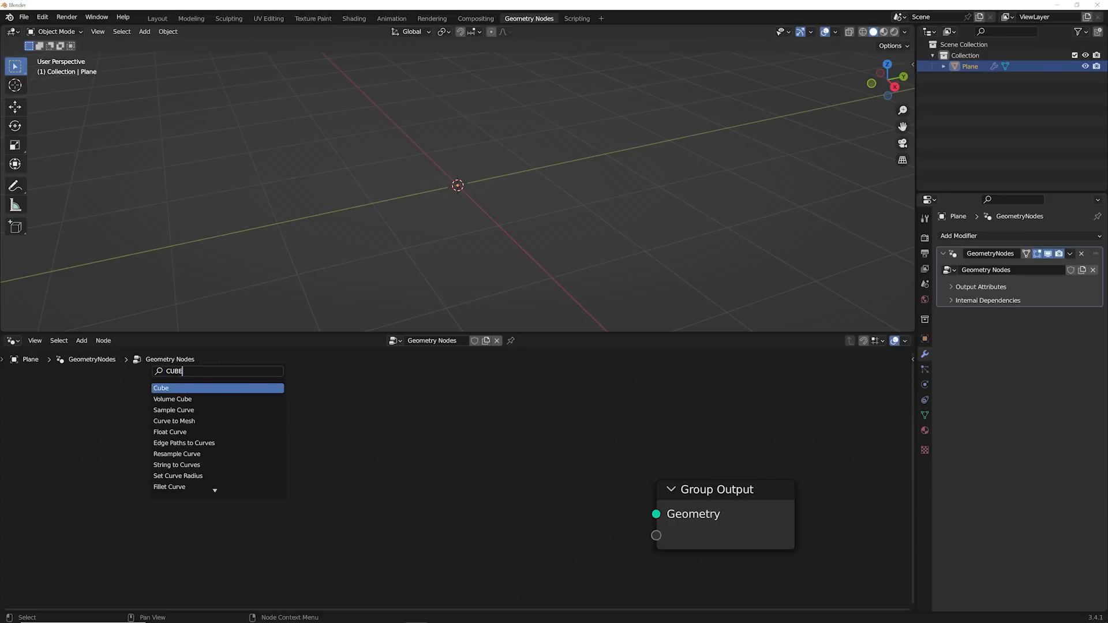
{"action": "left_click", "coordinate": [162, 388]}
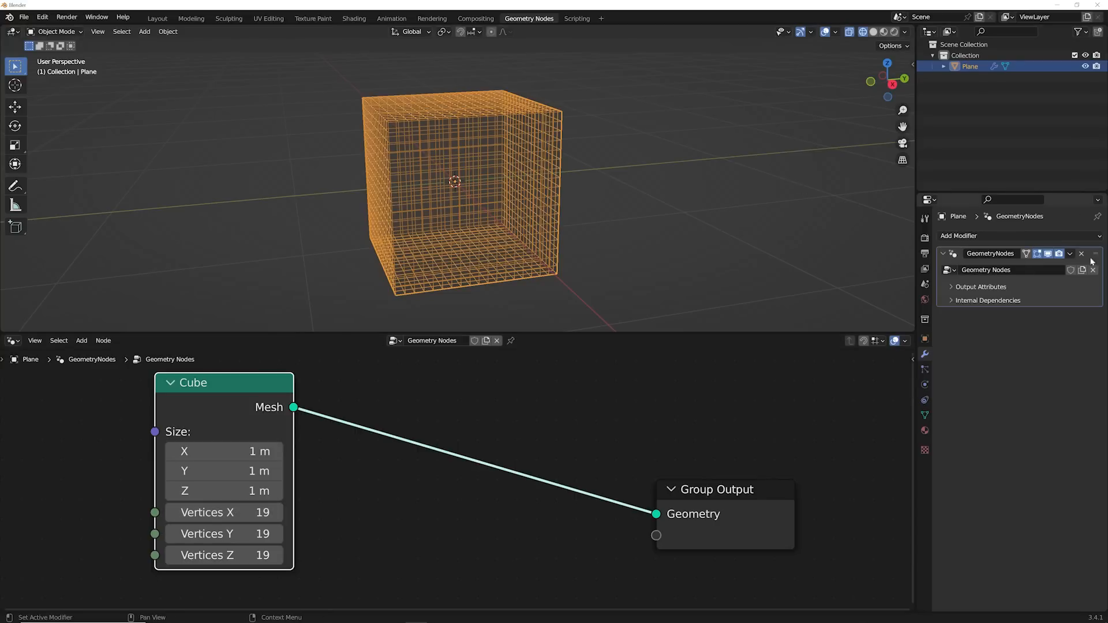
{"action": "mouse_move", "coordinate": [223, 512]}
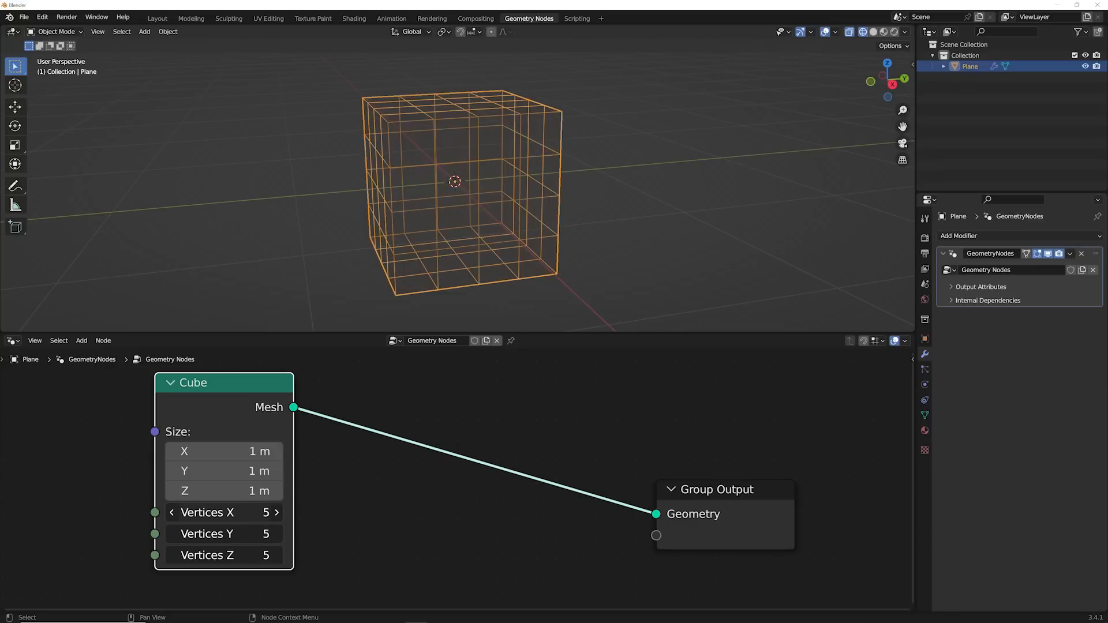
{"action": "key", "text": "X"}
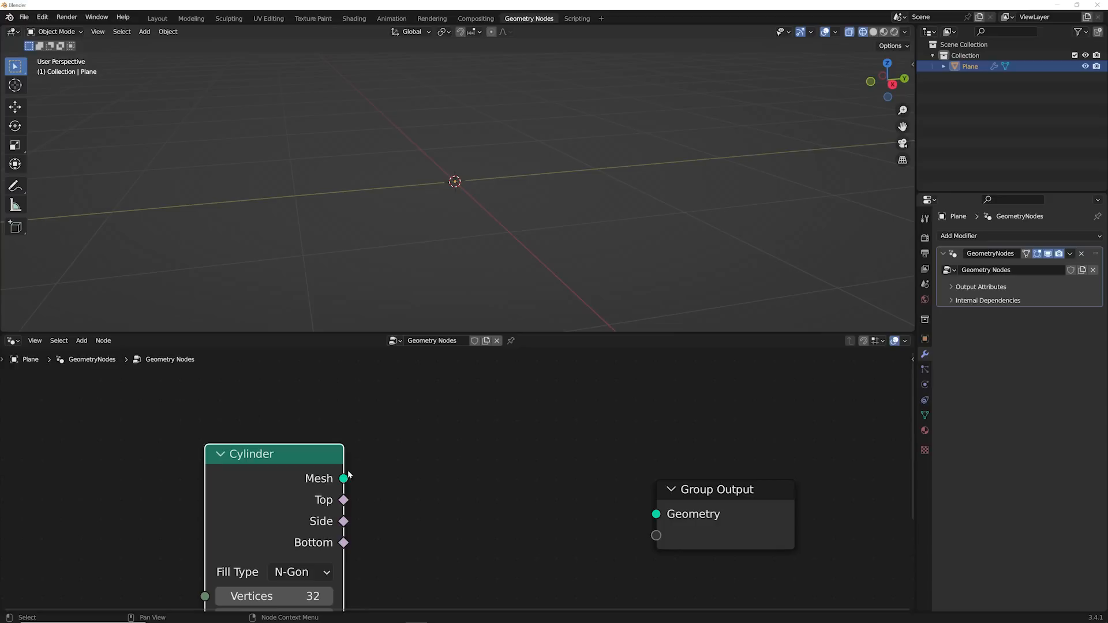
Step: Feed the Cylinder mesh into Group Output with 64 vertices, 19 side and 8 fill segments
{"action": "left_click_drag", "start_coordinate": [344, 478], "coordinate": [654, 513]}
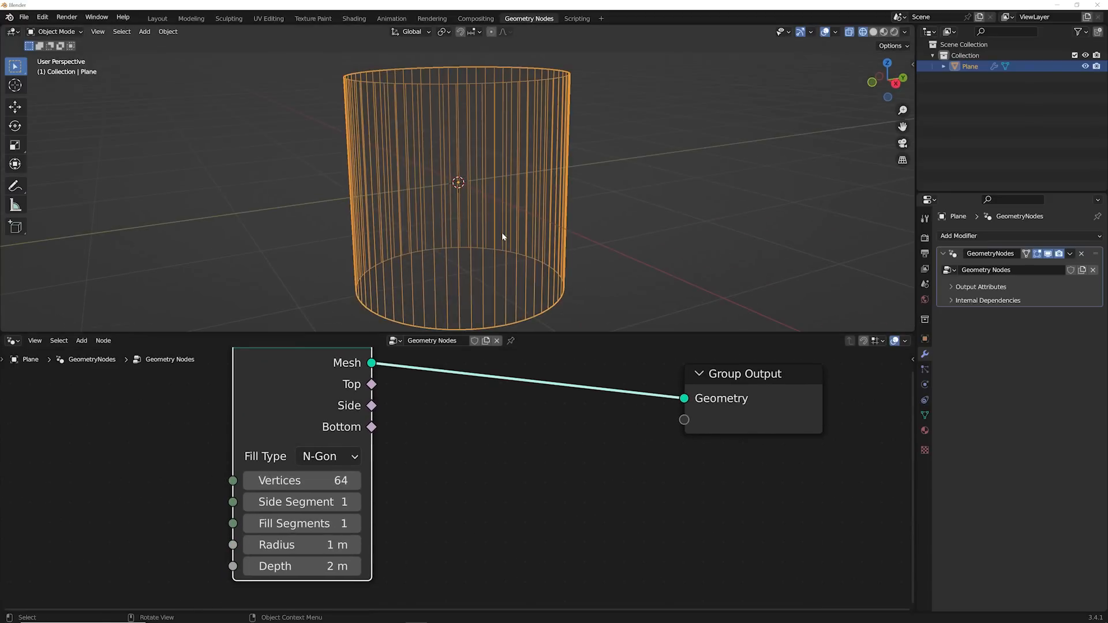
{"action": "mouse_move", "coordinate": [303, 524]}
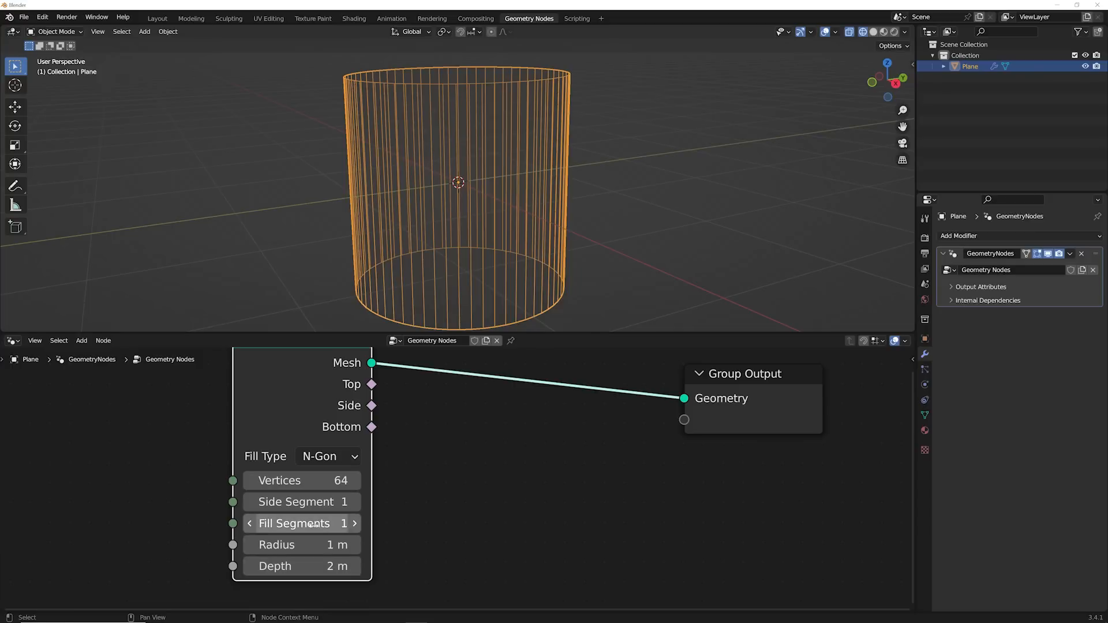
{"action": "left_click_drag", "start_coordinate": [289, 523], "coordinate": [346, 523]}
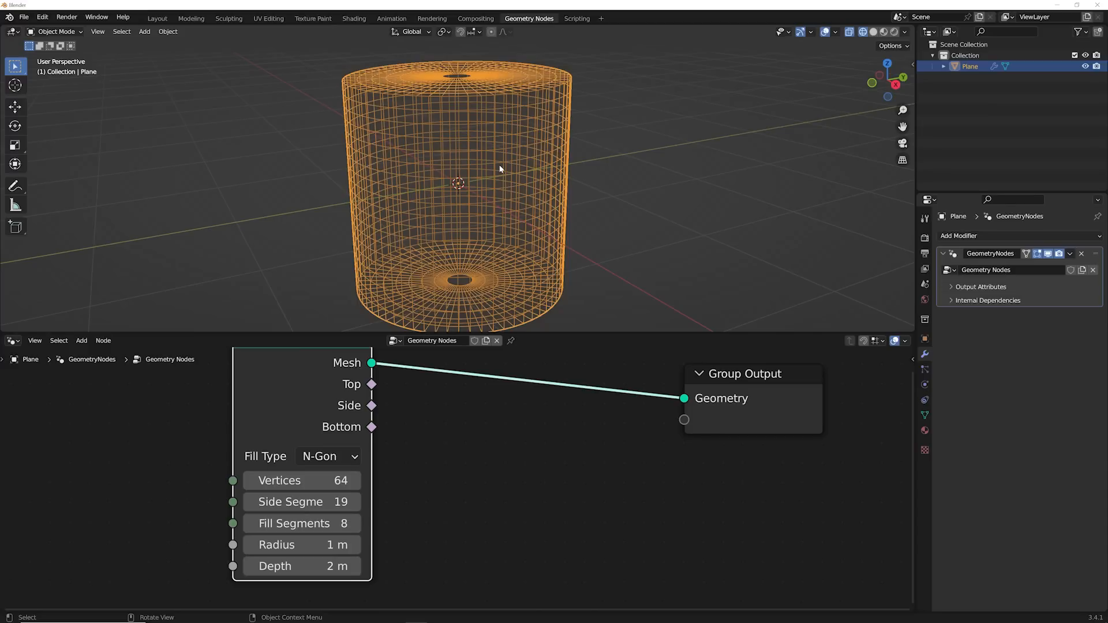
{"action": "mouse_move", "coordinate": [494, 123]}
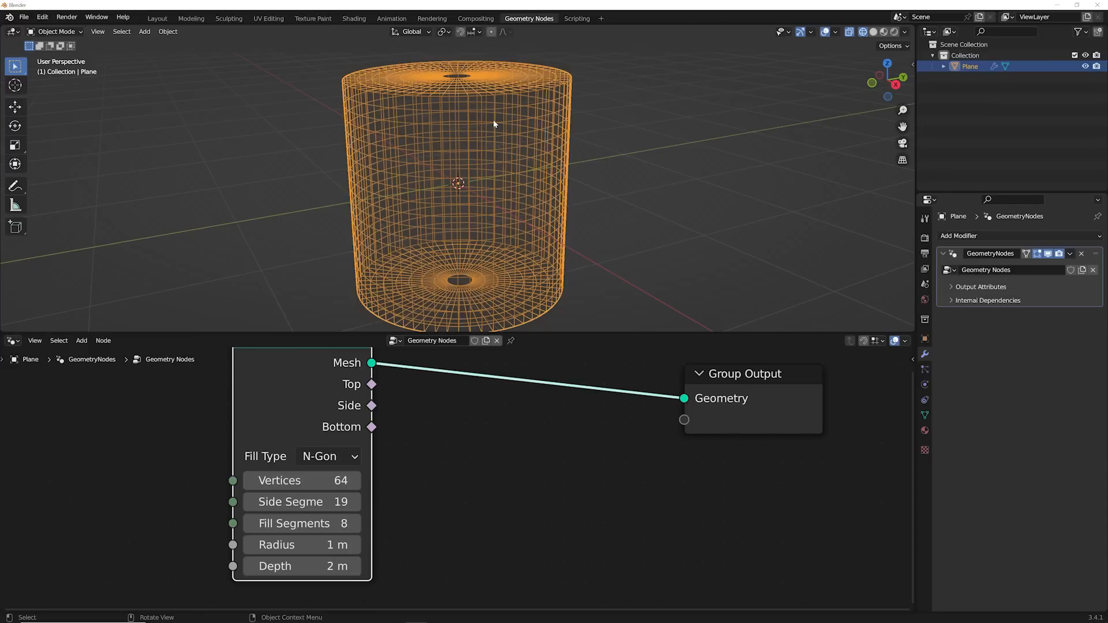
Step: Load the cube tunnel file, play the camera fly-through, then return to frame 1
{"action": "left_click", "coordinate": [157, 18]}
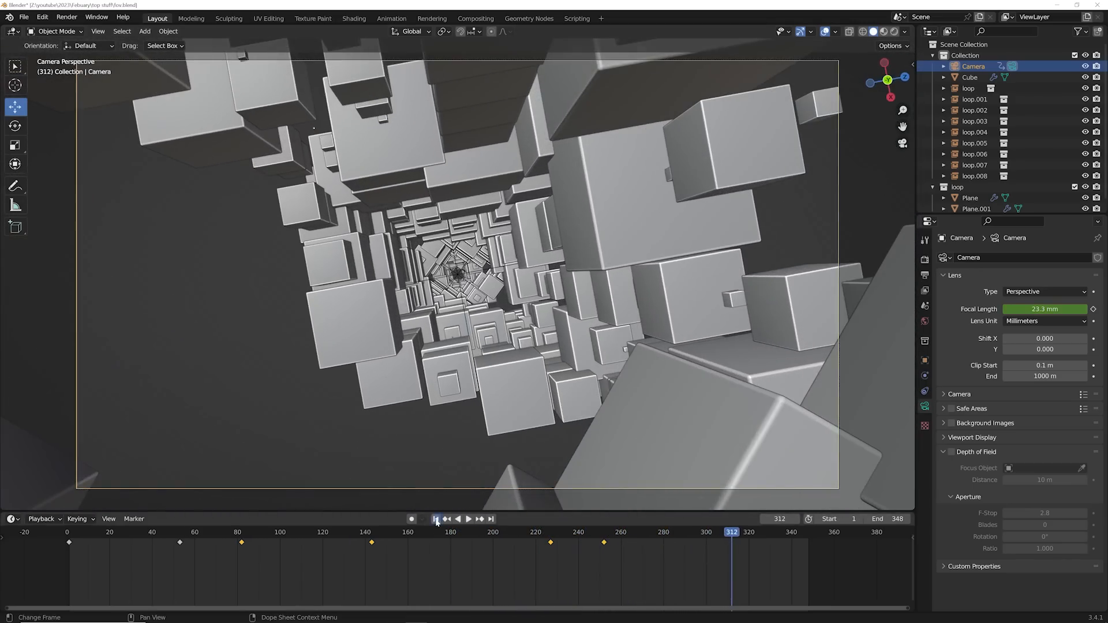
{"action": "left_click", "coordinate": [467, 535]}
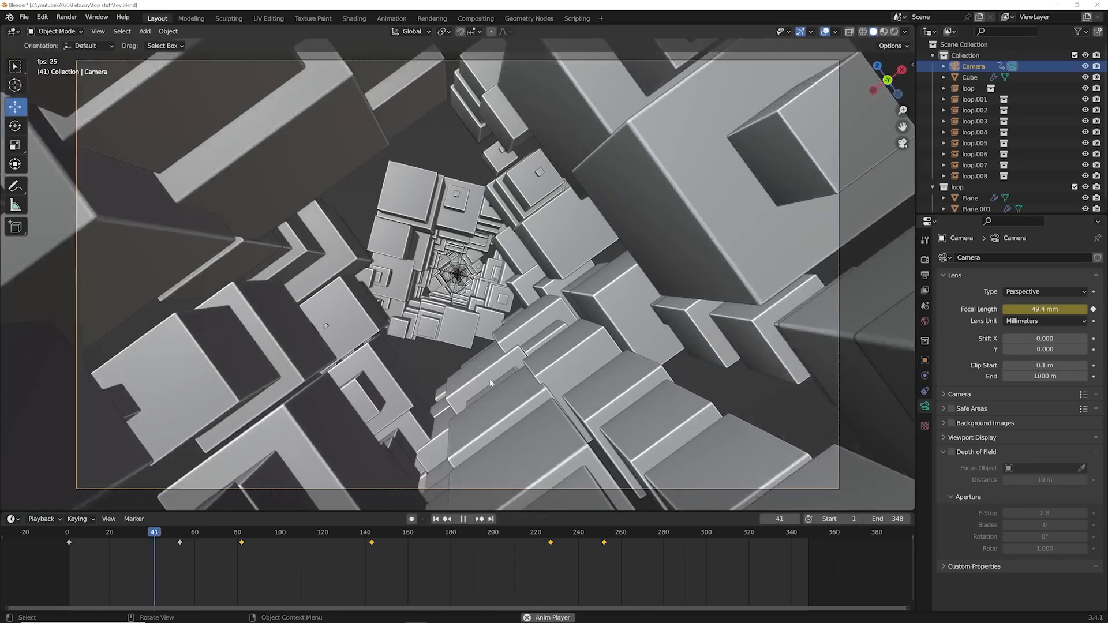
{"action": "left_click", "coordinate": [465, 520]}
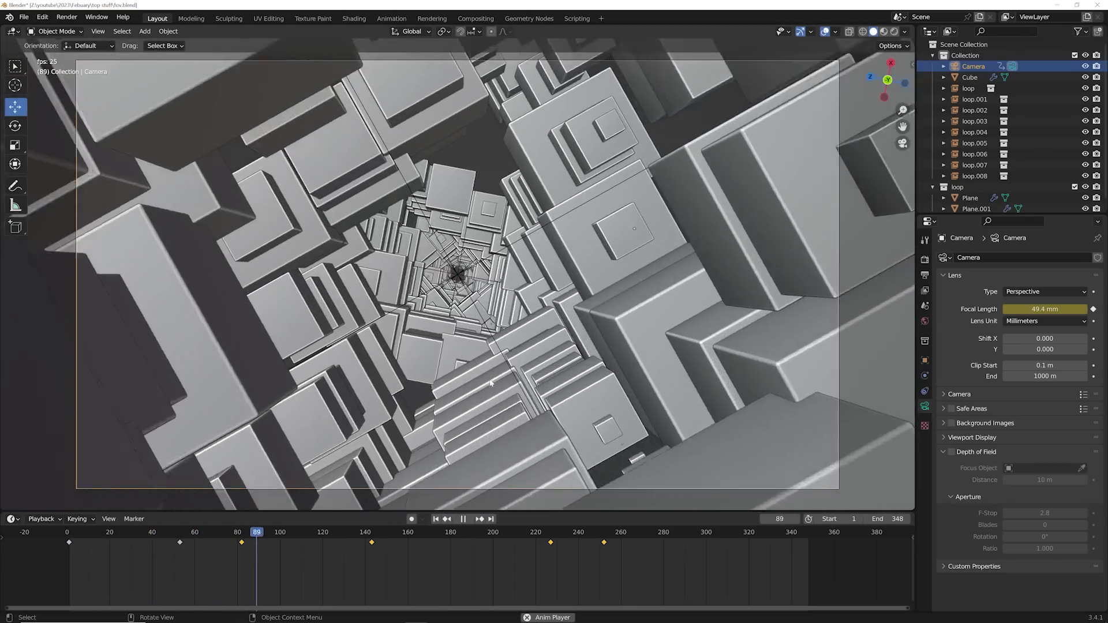
{"action": "left_click", "coordinate": [459, 519]}
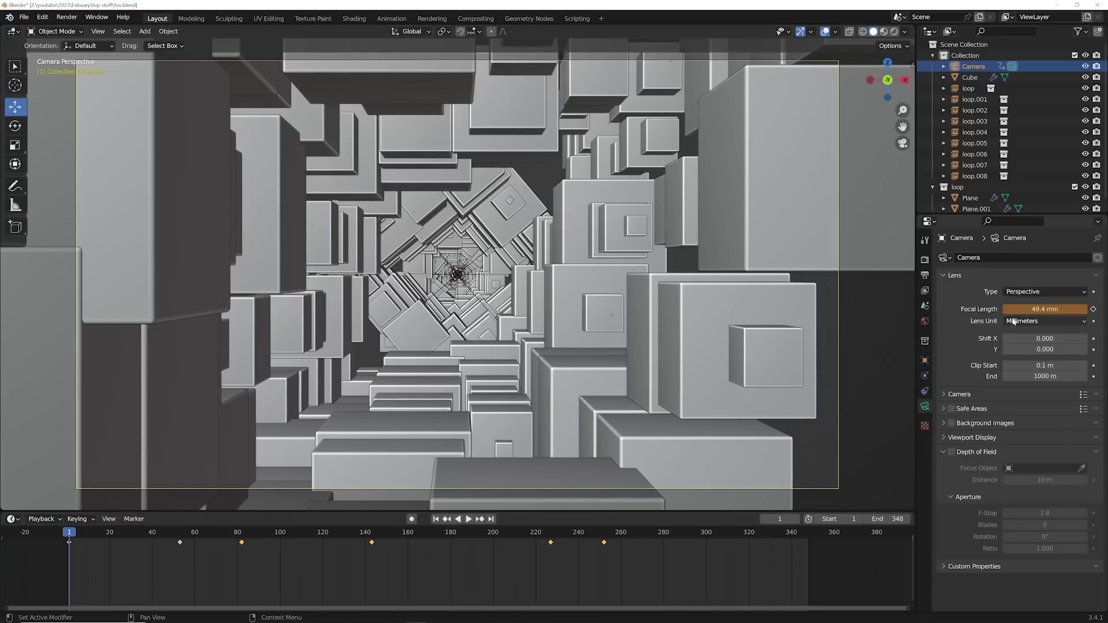
Step: Keyframe the camera's focal length at frame 1, then widen it to about 18.6 mm and key frame 34
{"action": "left_click", "coordinate": [471, 536]}
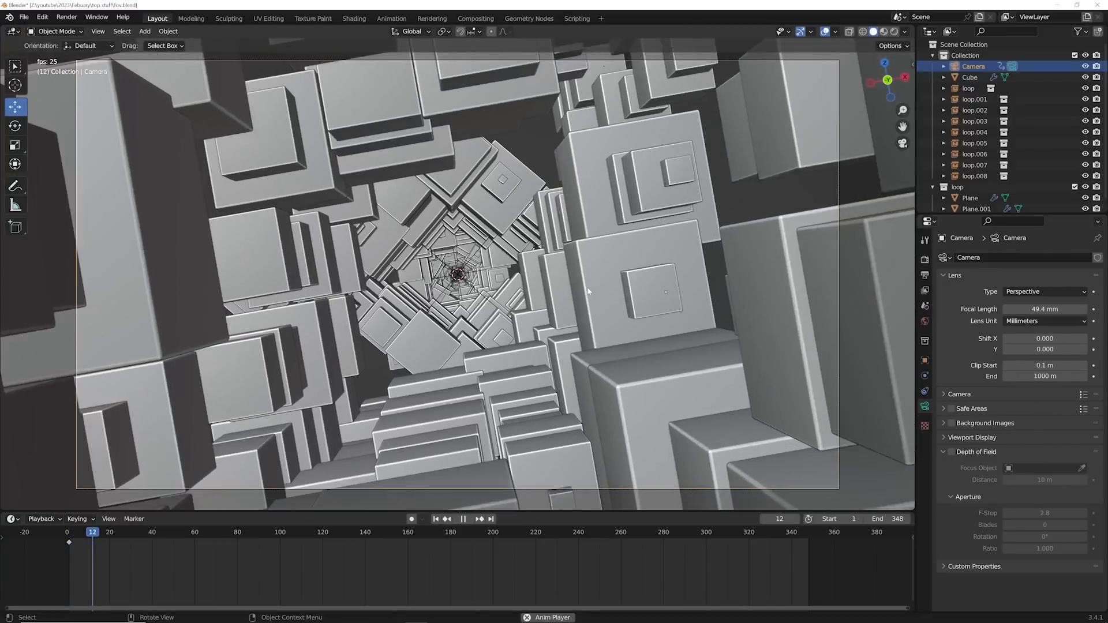
{"action": "left_click", "coordinate": [467, 520]}
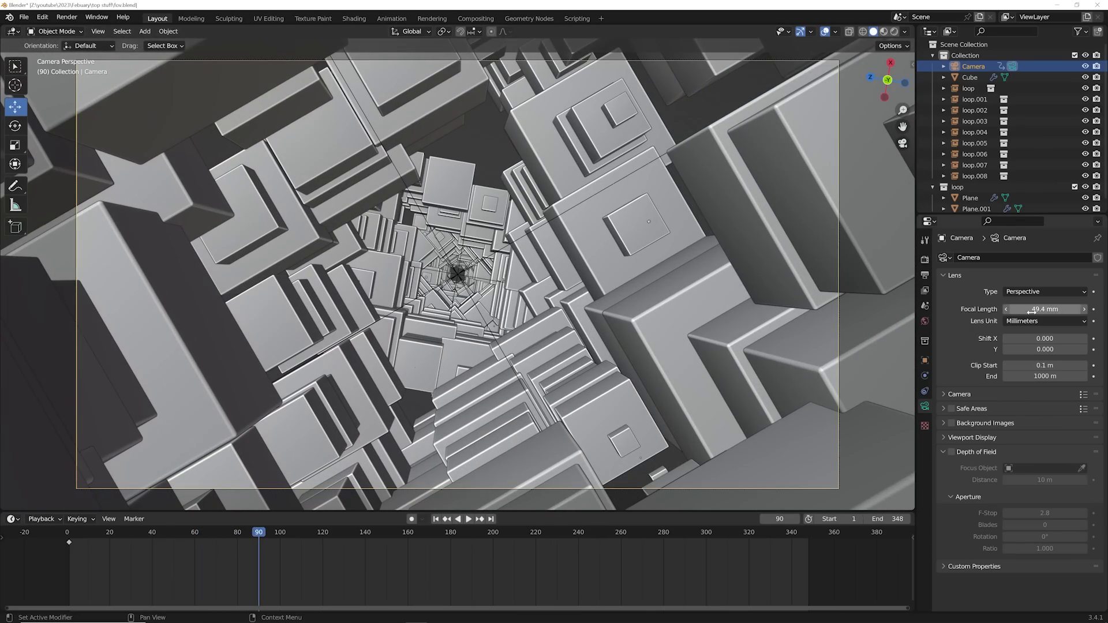
{"action": "left_click", "coordinate": [469, 519]}
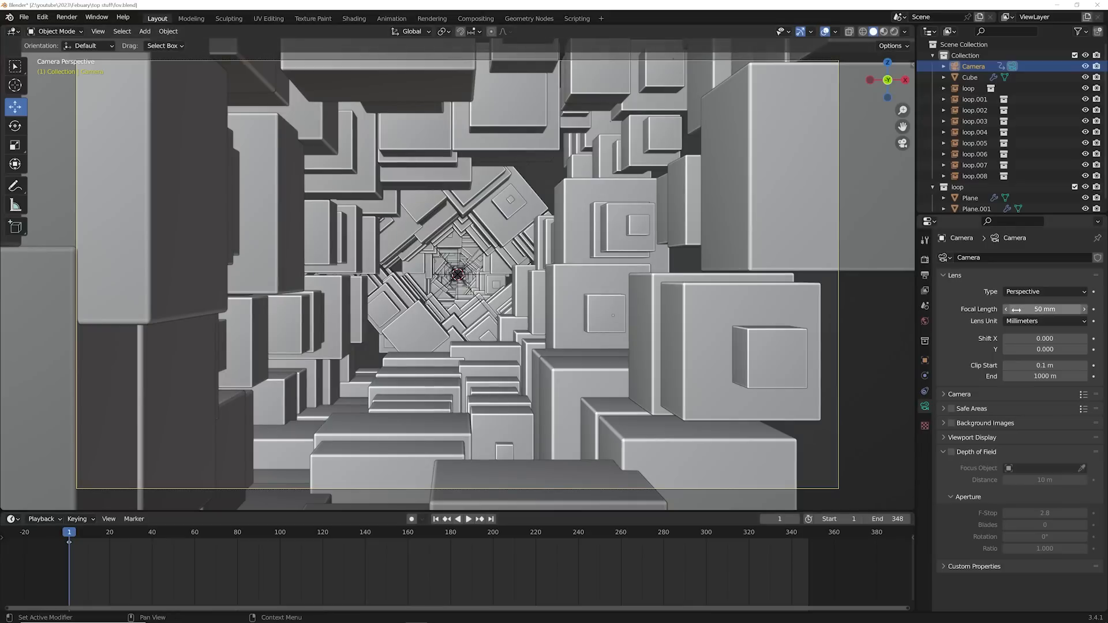
{"action": "left_click", "coordinate": [475, 519]}
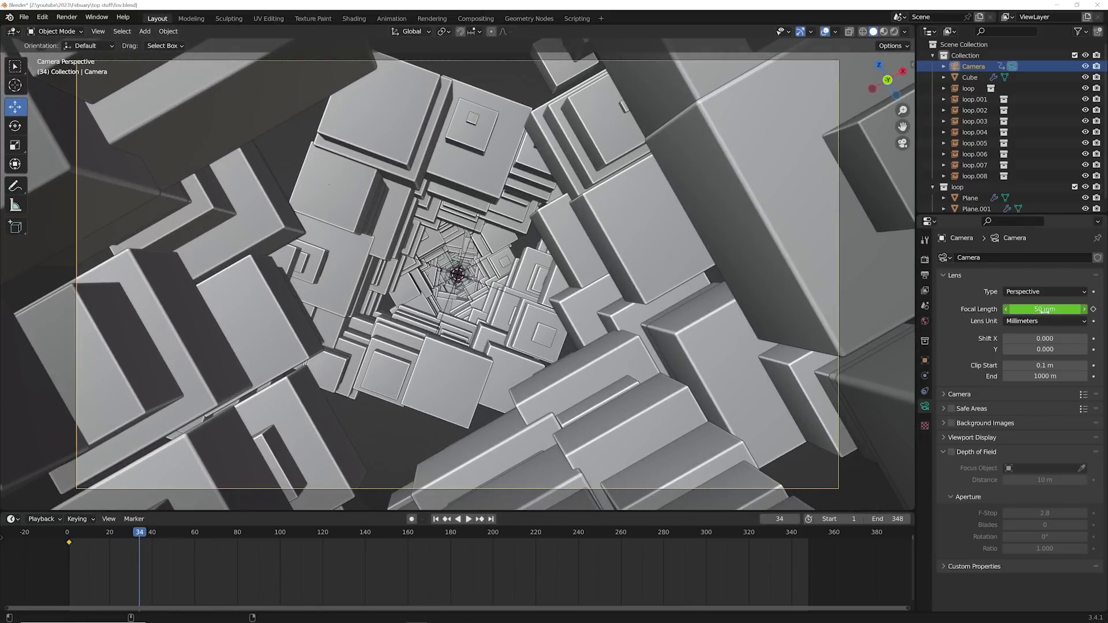
{"action": "left_click_drag", "start_coordinate": [1046, 309], "coordinate": [1003, 310]}
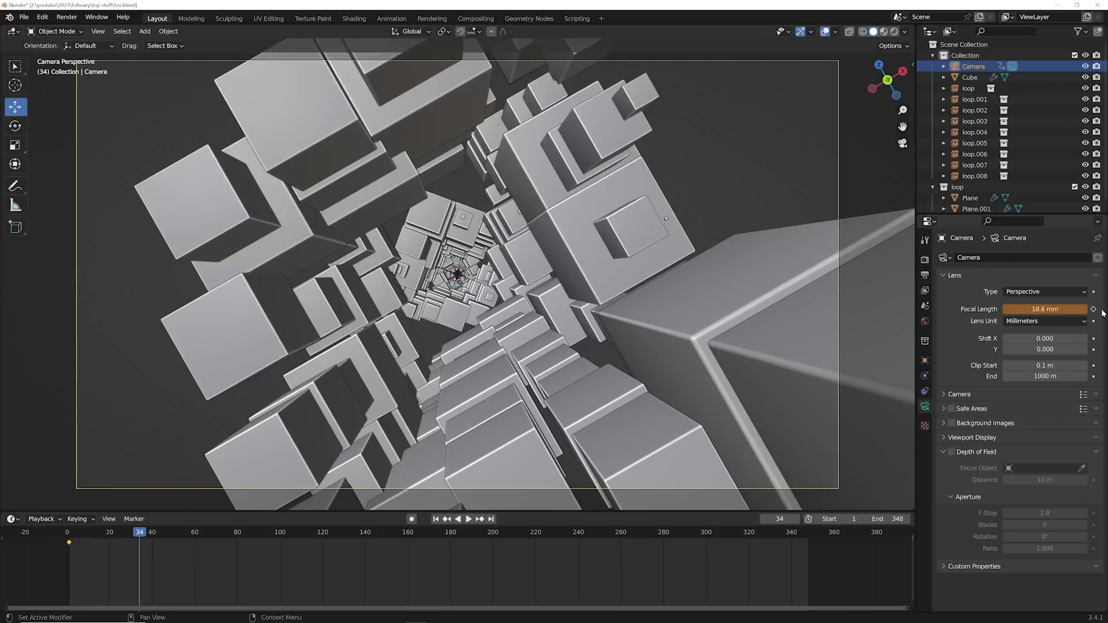
{"action": "left_click", "coordinate": [468, 535]}
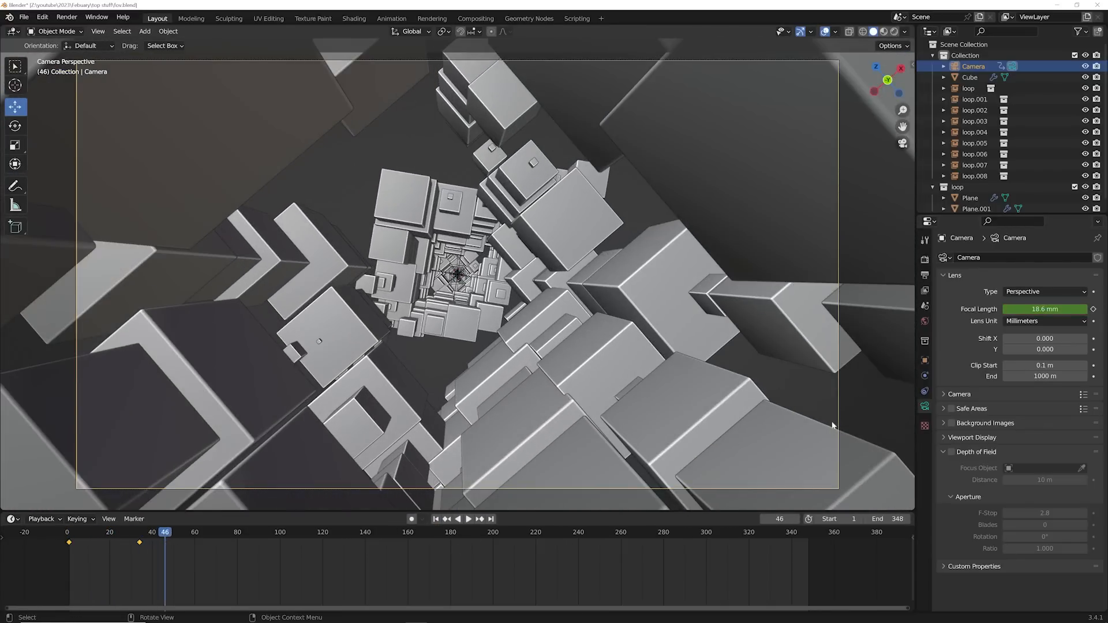
Step: Zoom the lens to about 90.6 mm and key it, then keyframe the wide value again at frame 137
{"action": "left_click_drag", "start_coordinate": [1026, 309], "coordinate": [1075, 309]}
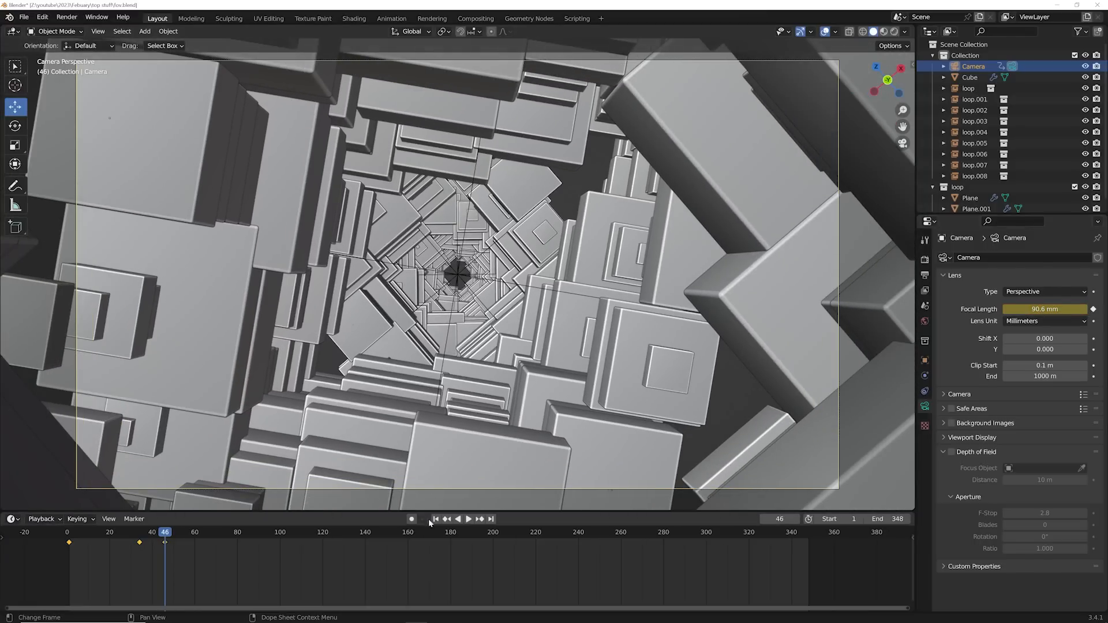
{"action": "left_click", "coordinate": [473, 520]}
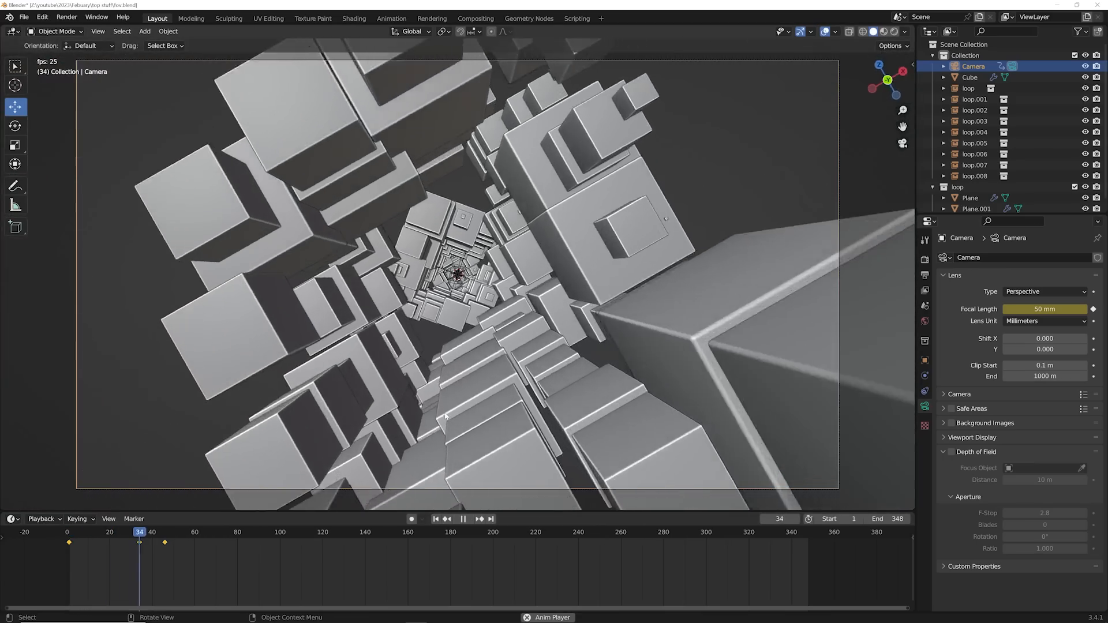
{"action": "left_click", "coordinate": [182, 547]}
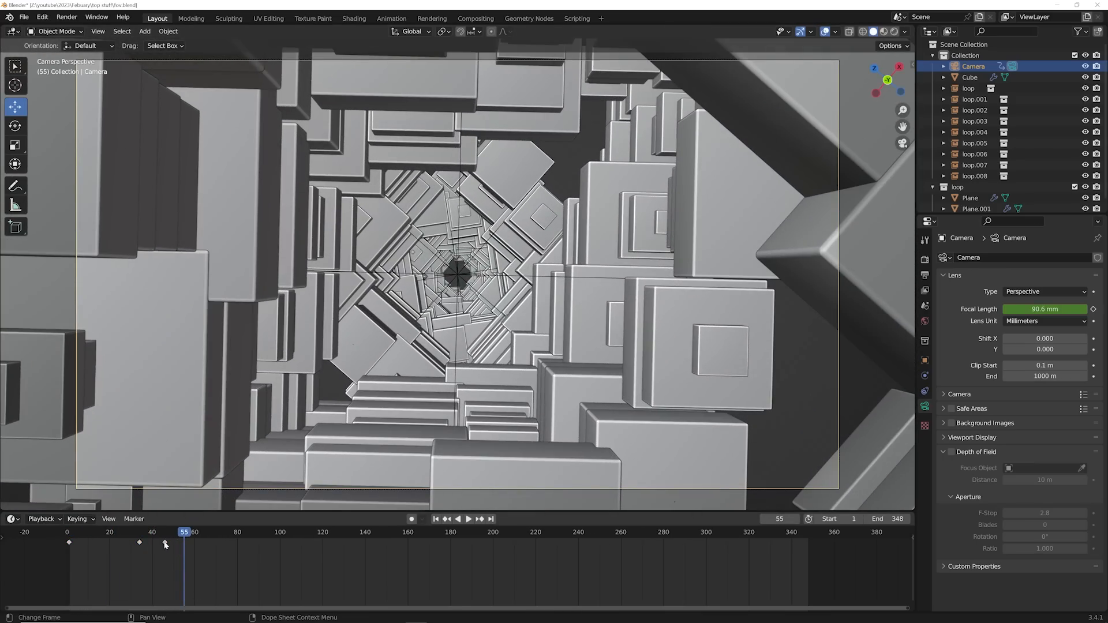
{"action": "left_click", "coordinate": [469, 520]}
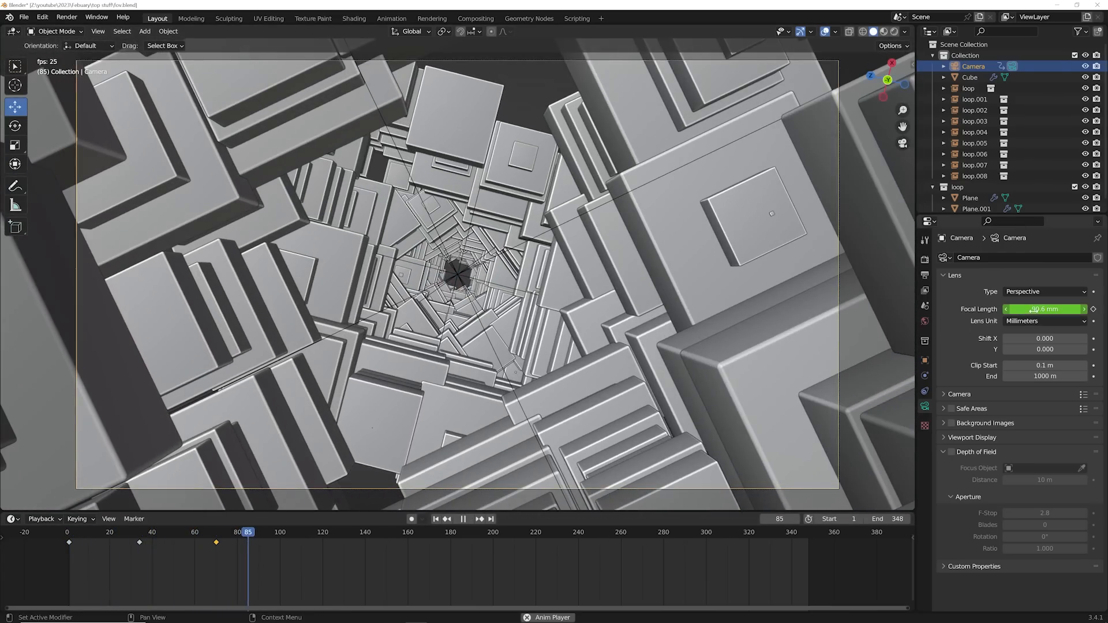
{"action": "left_click", "coordinate": [328, 544]}
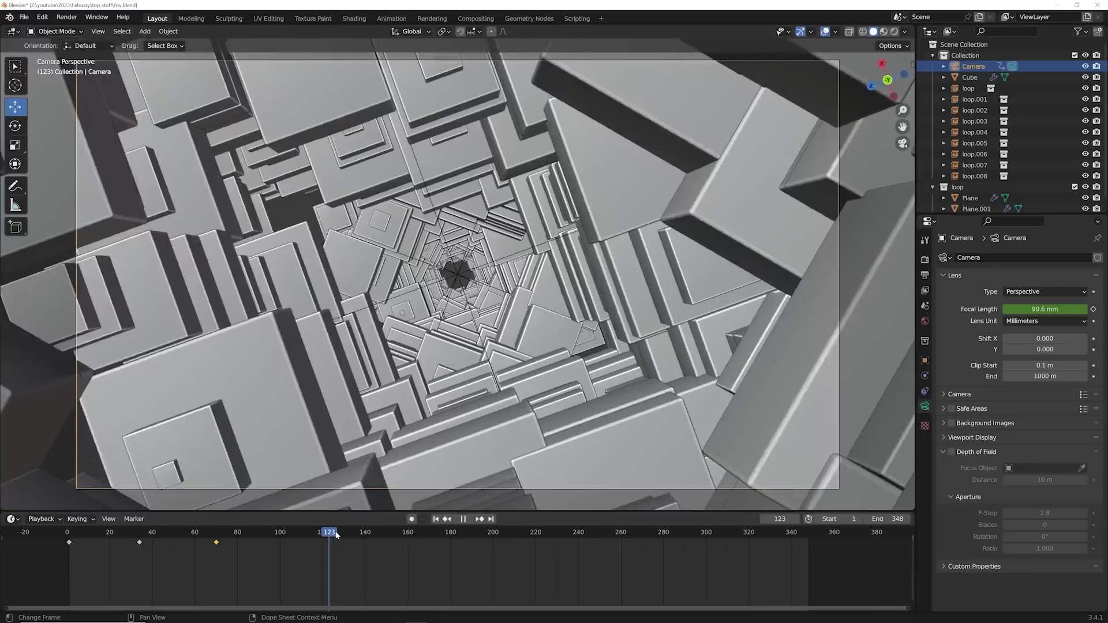
{"action": "left_click_drag", "start_coordinate": [329, 531], "coordinate": [358, 531]}
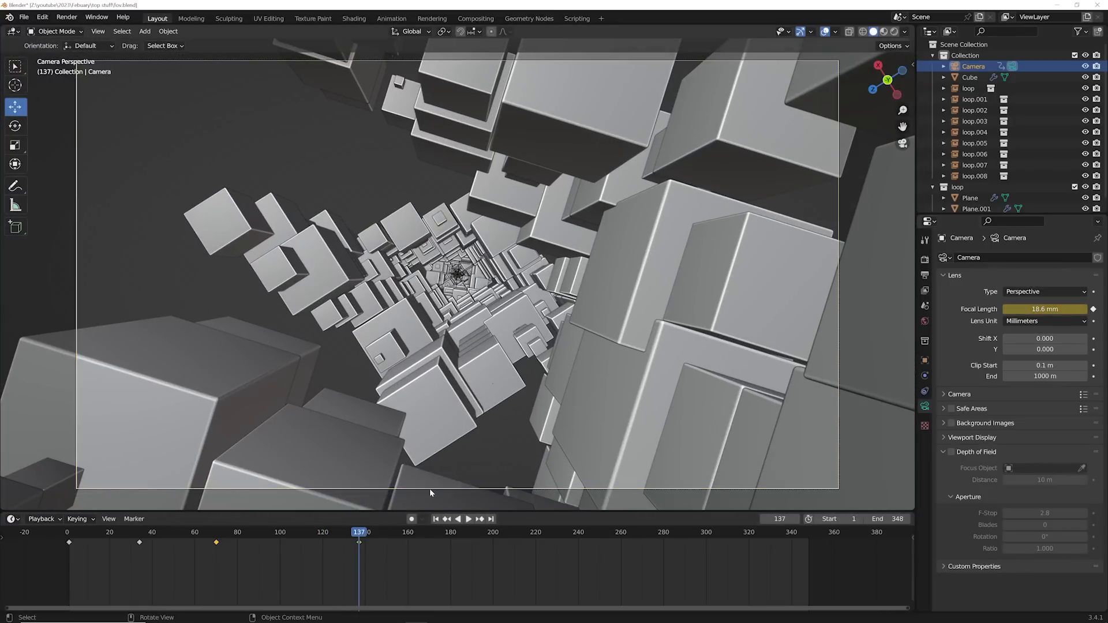
{"action": "left_click", "coordinate": [473, 536]}
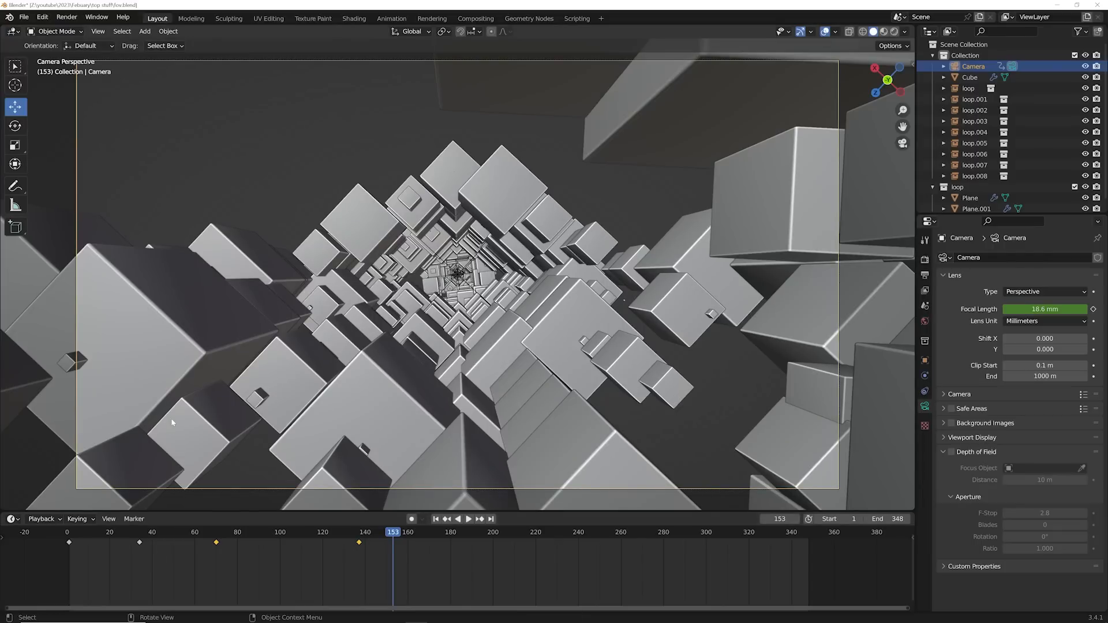
{"action": "mouse_move", "coordinate": [445, 360]}
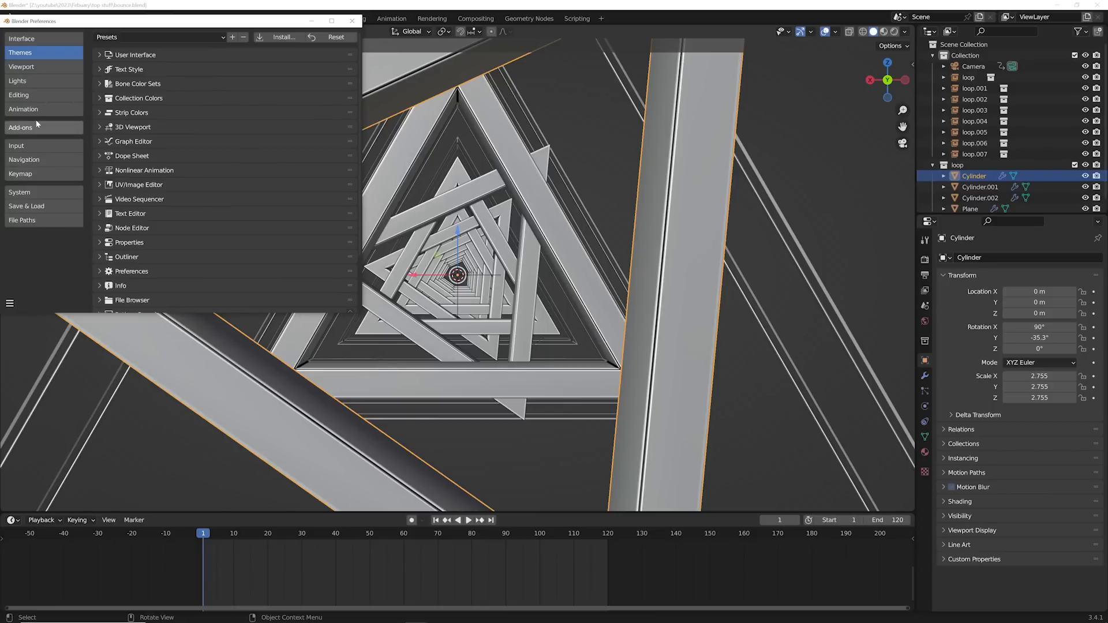
Step: Set Default Interpolation under Animation preferences F-Curves to Bounce and close Preferences
{"action": "left_click", "coordinate": [23, 108]}
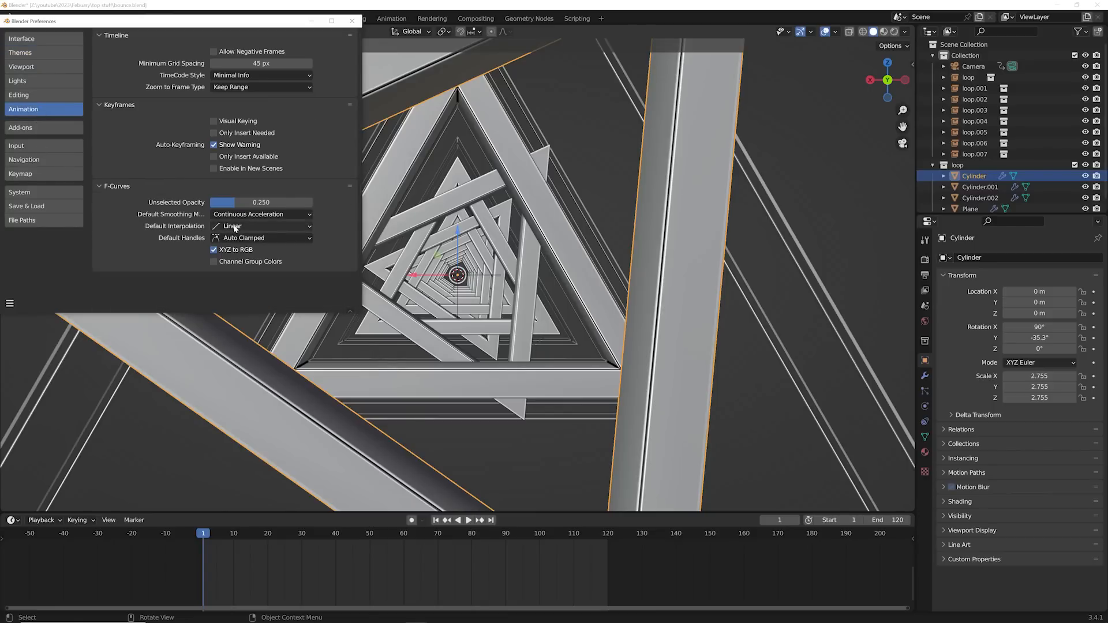
{"action": "left_click", "coordinate": [260, 226]}
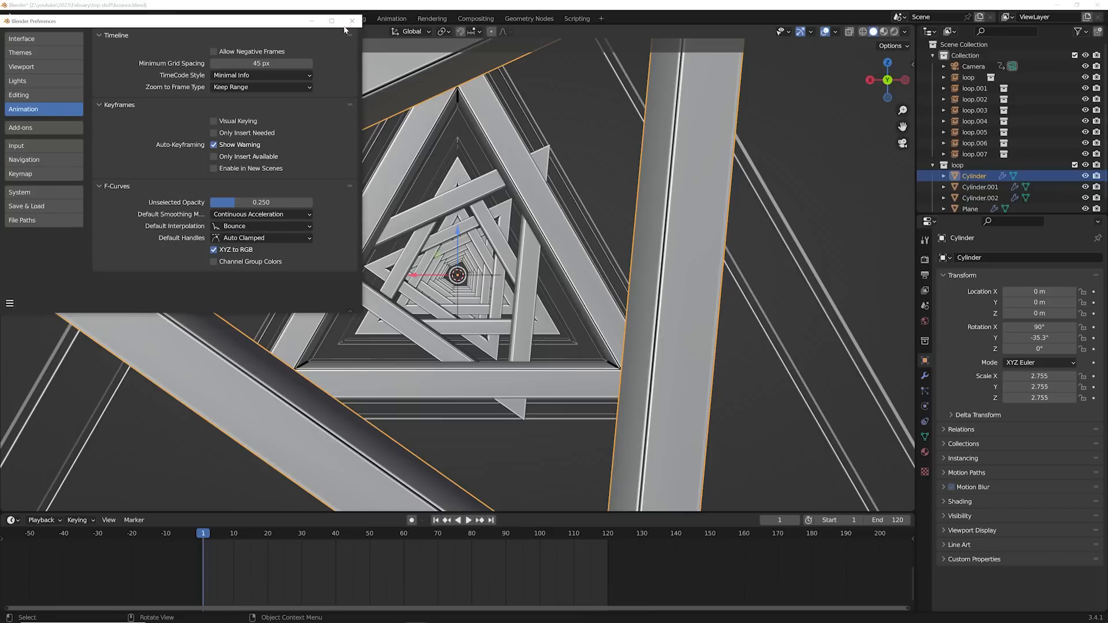
{"action": "left_click", "coordinate": [351, 18]}
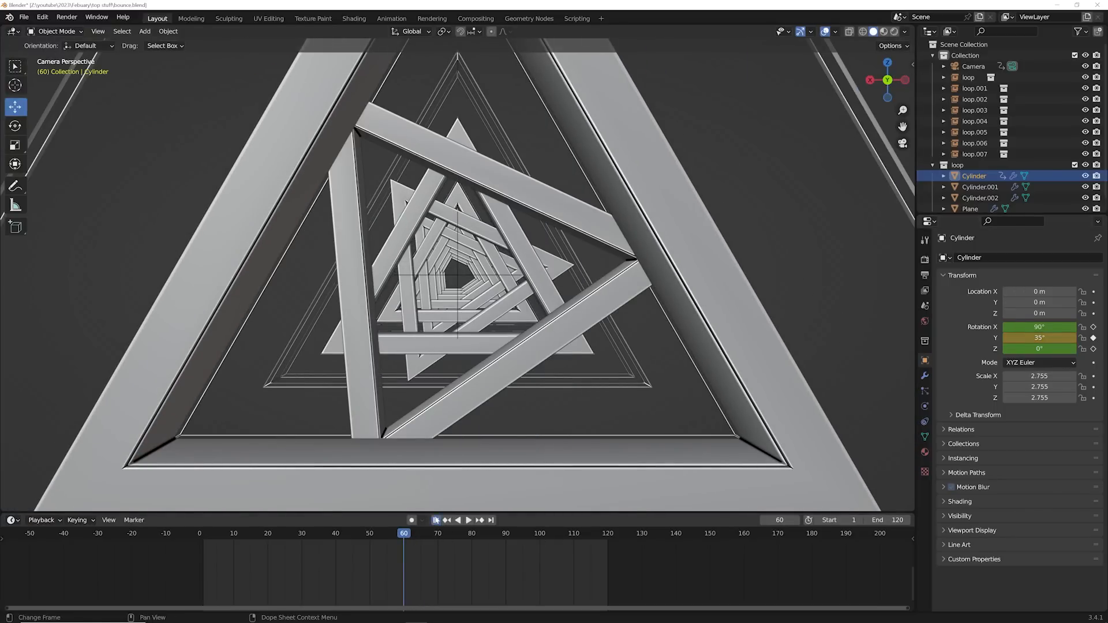
Step: Keyframe the Cylinder's Y rotation and play back the bouncing spin
{"action": "left_click", "coordinate": [469, 520]}
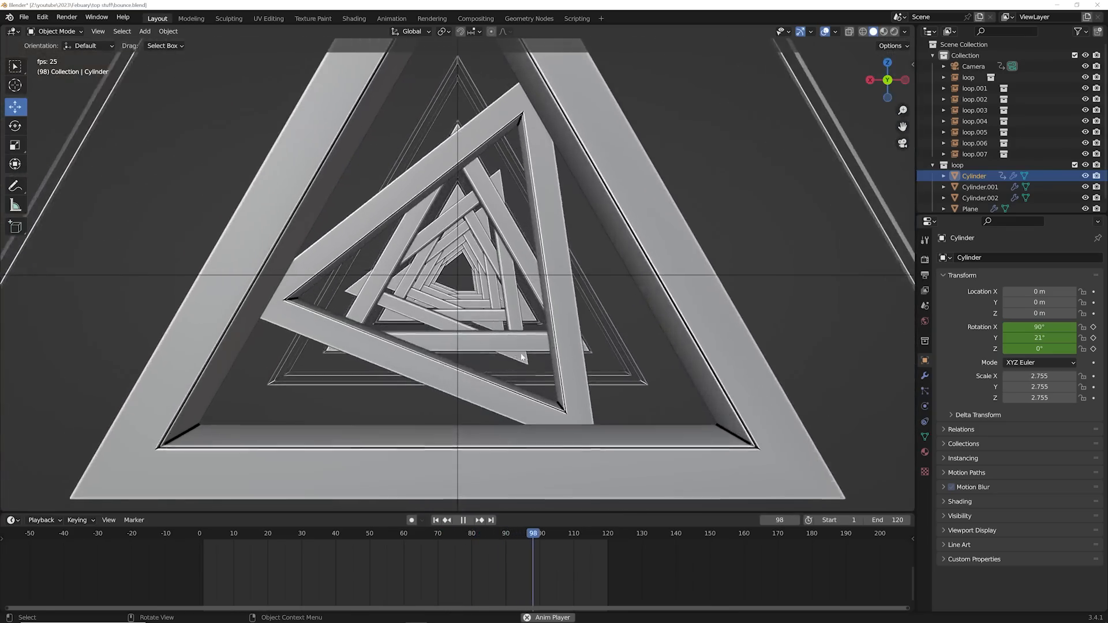
{"action": "left_click", "coordinate": [353, 19]}
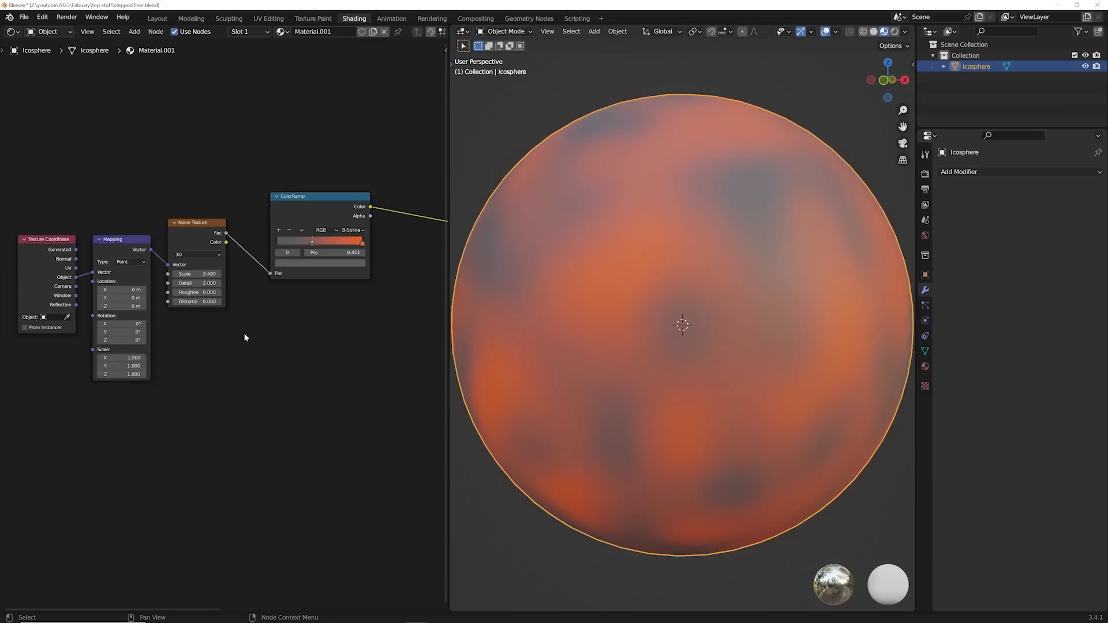
{"action": "mouse_move", "coordinate": [782, 307]}
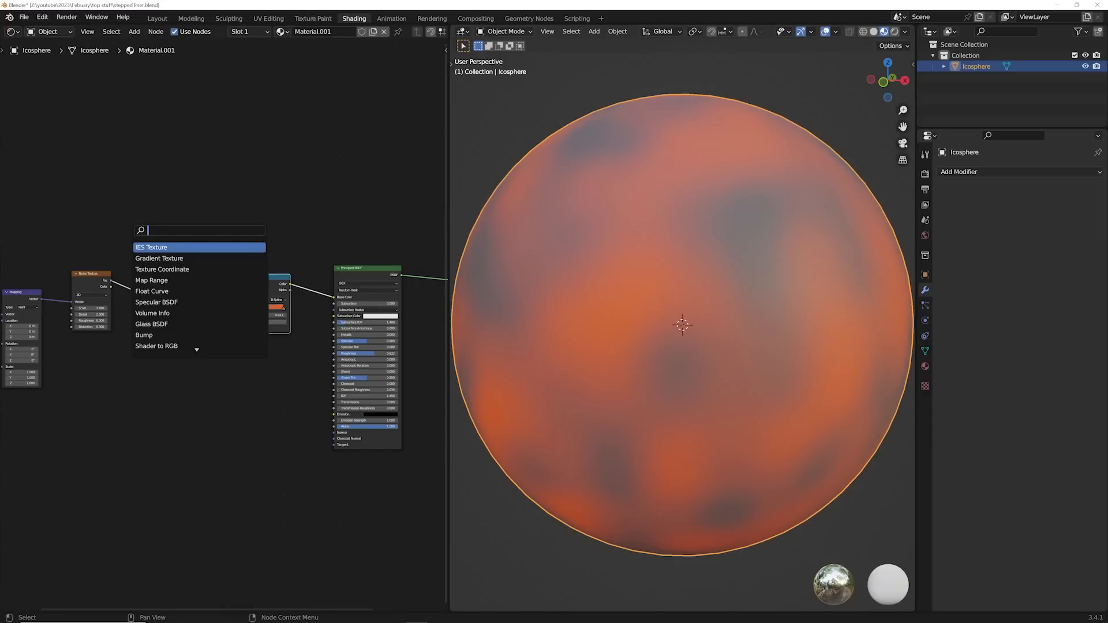
Step: Drop a Map Range node on the Noise-to-ColorRamp link, set Stepped Linear and raise its Steps
{"action": "type", "text": "MAP"}
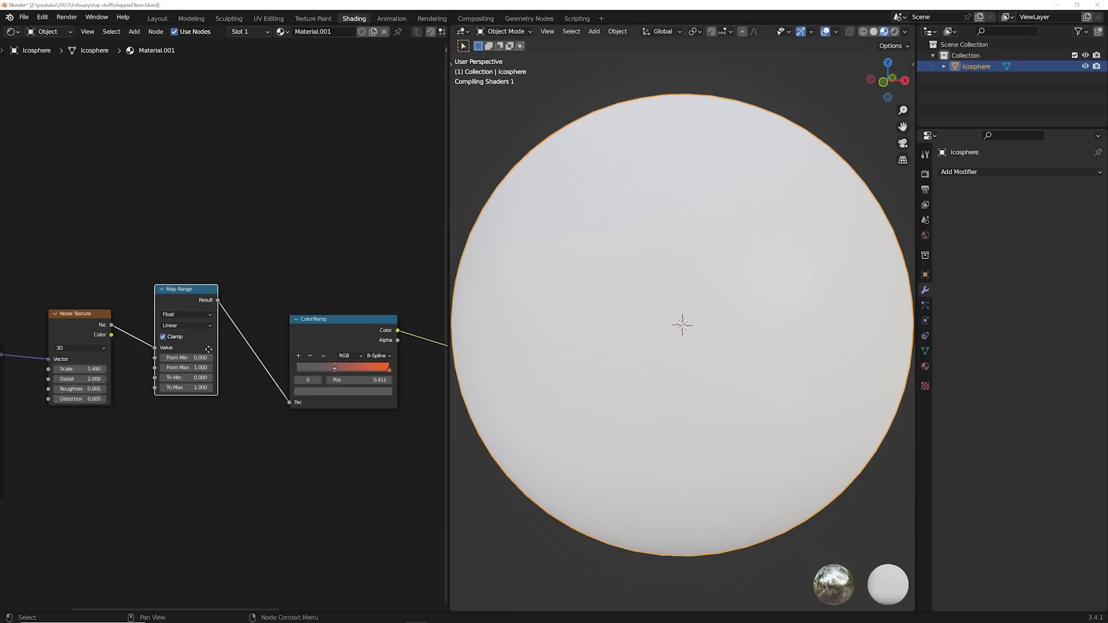
{"action": "left_click", "coordinate": [186, 326]}
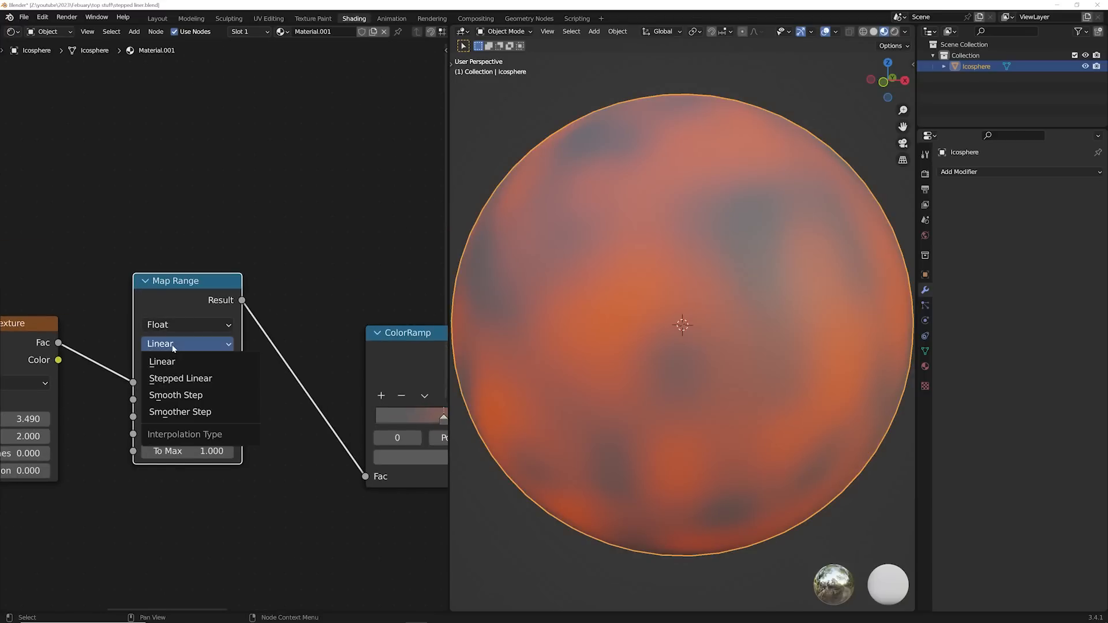
{"action": "left_click", "coordinate": [180, 379]}
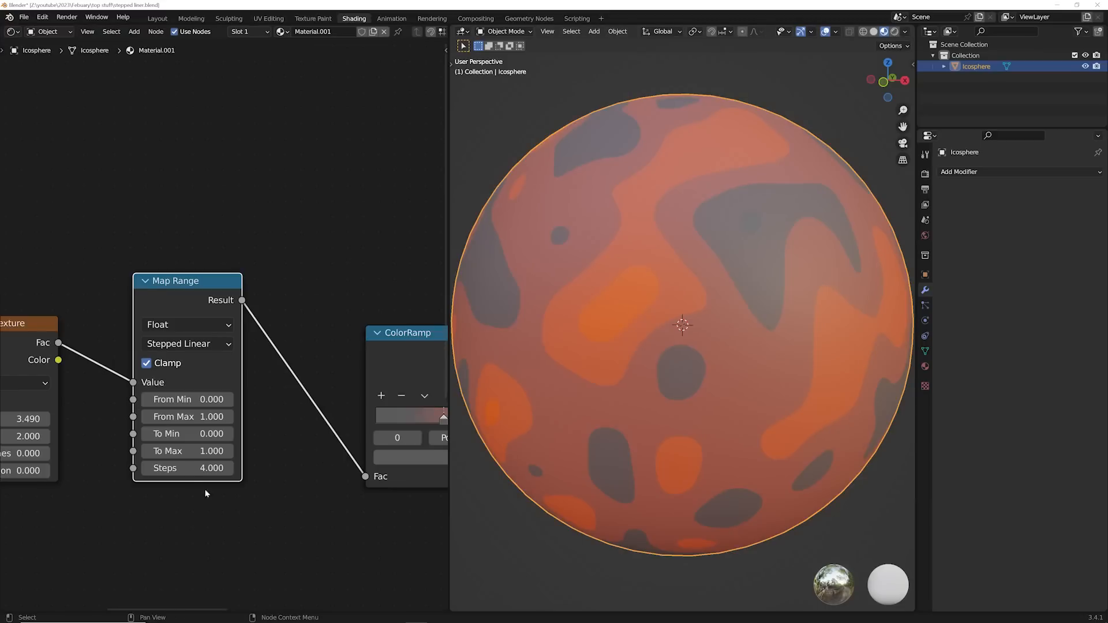
{"action": "left_click_drag", "start_coordinate": [187, 468], "coordinate": [219, 467]}
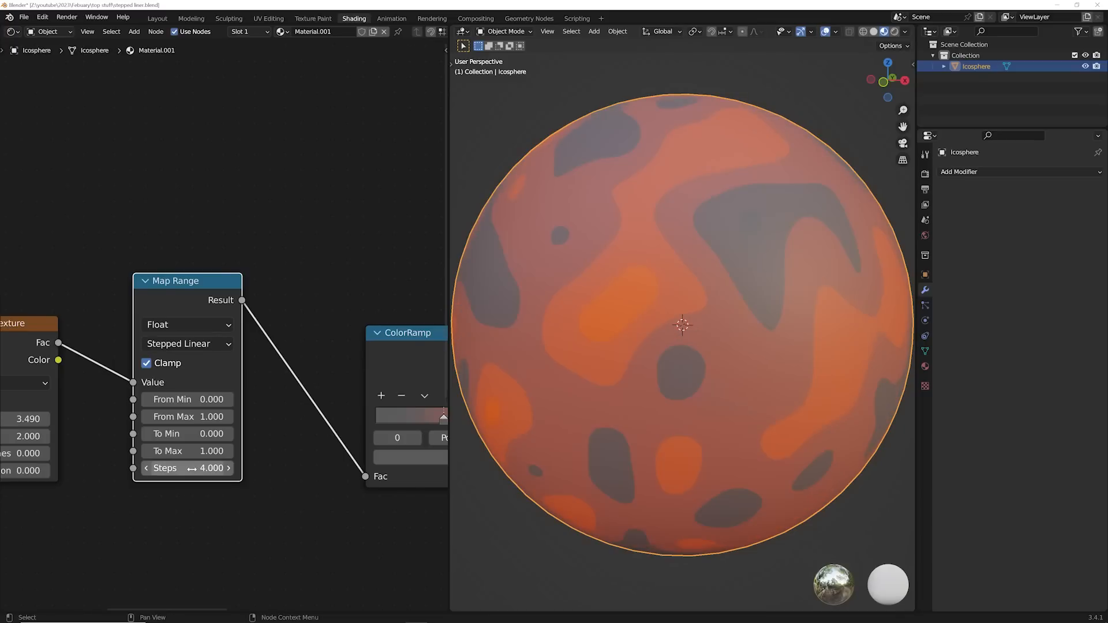
{"action": "left_click_drag", "start_coordinate": [187, 467], "coordinate": [212, 467]}
{"action": "type", "text": "BU"}
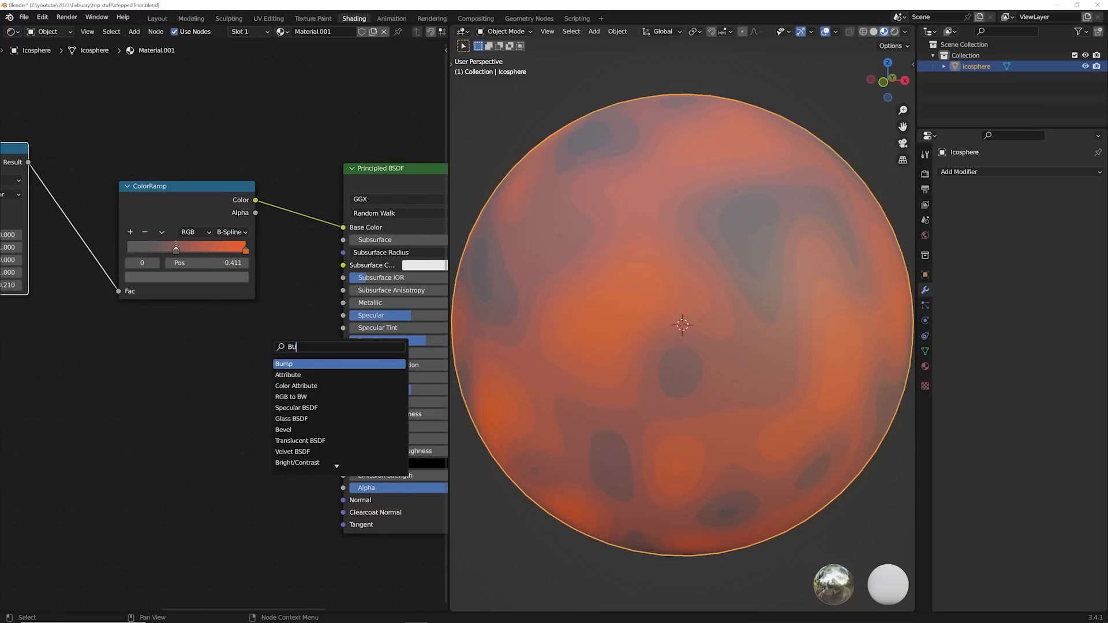
Step: Add a Bump node, feed Map Range Result into its Height toward the BSDF normal
{"action": "left_click", "coordinate": [284, 364]}
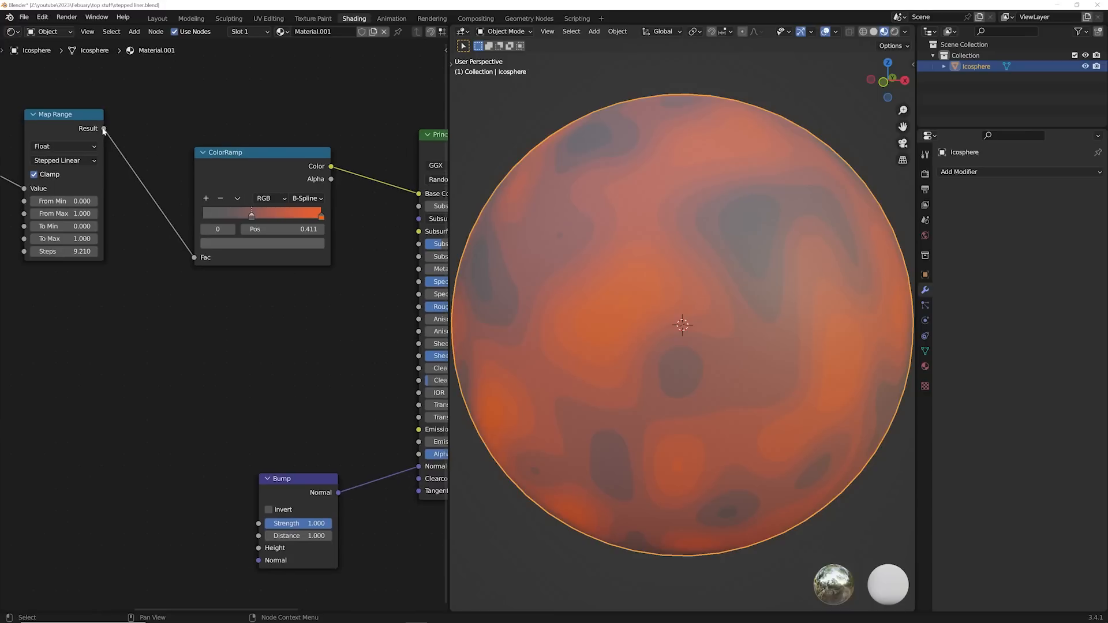
{"action": "left_click_drag", "start_coordinate": [330, 166], "coordinate": [266, 547]}
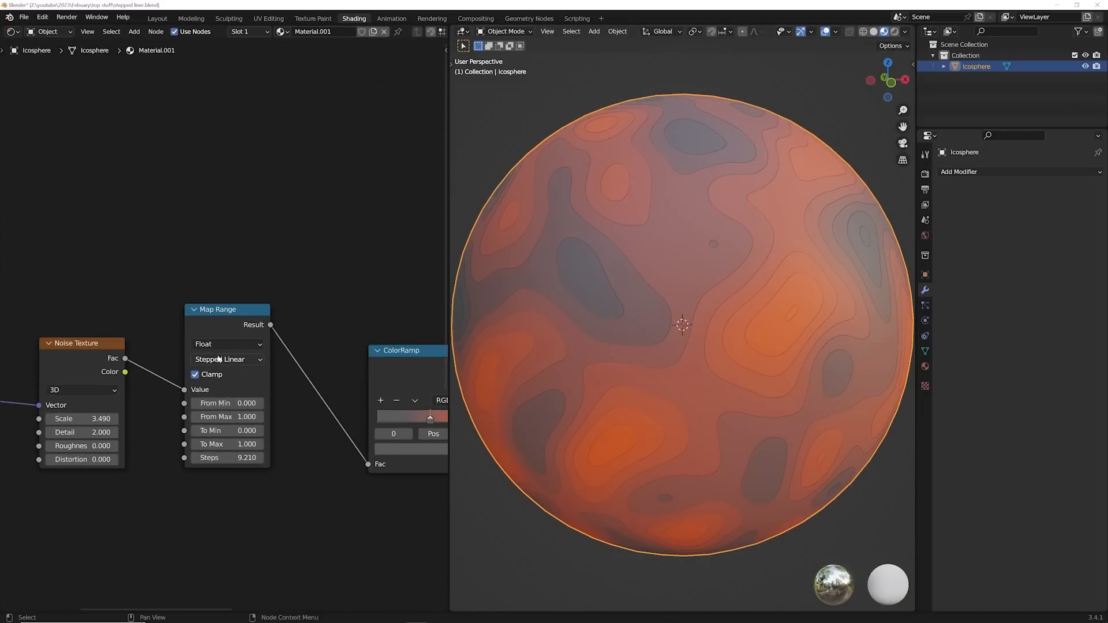
{"action": "left_click_drag", "start_coordinate": [219, 310], "coordinate": [269, 301]}
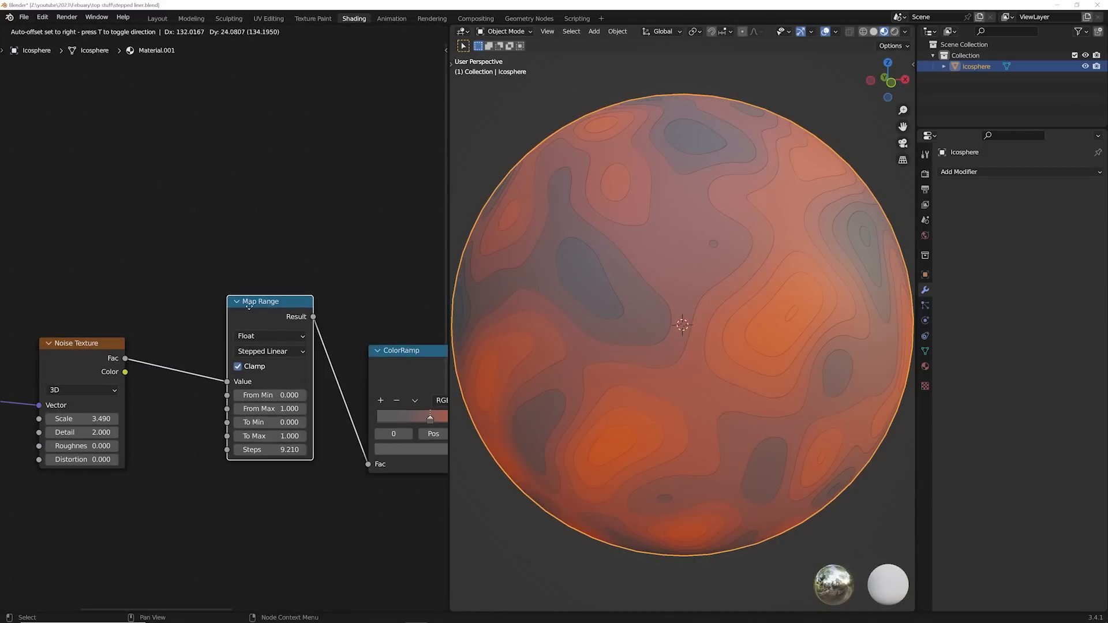